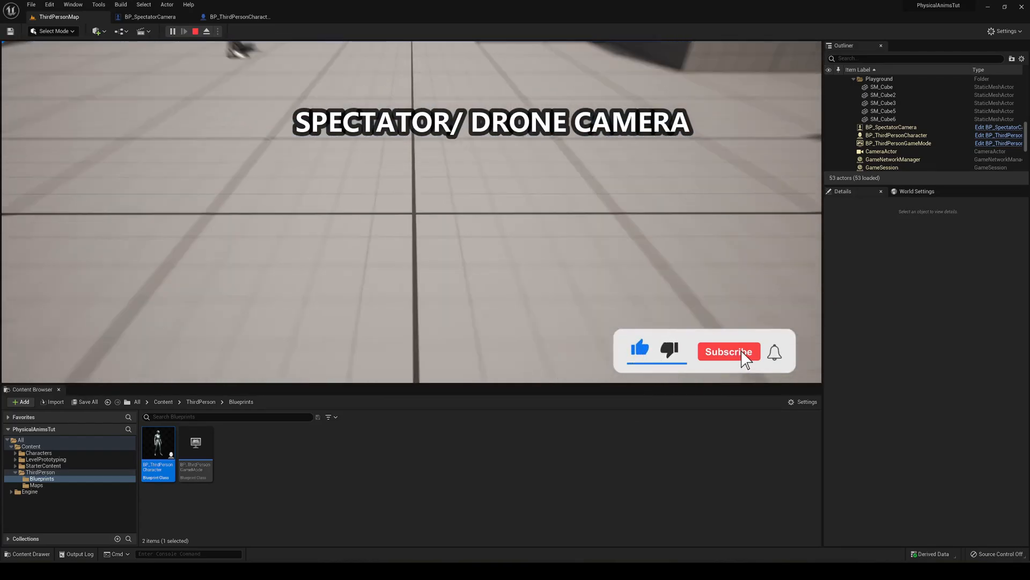
# Stop the running Play In Editor session from the toolbar.
pyautogui.click(729, 352)
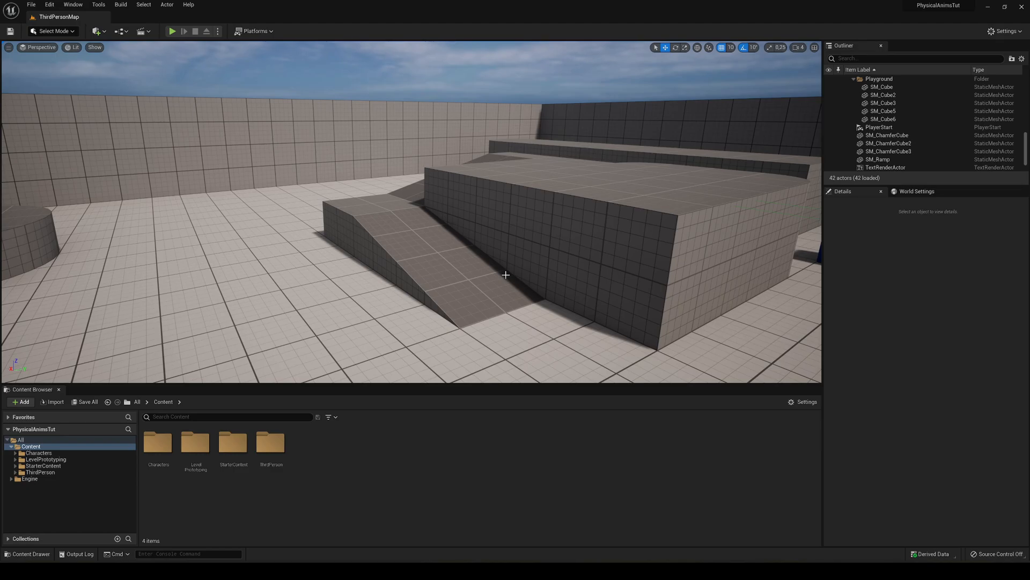
pyautogui.moveTo(503, 274)
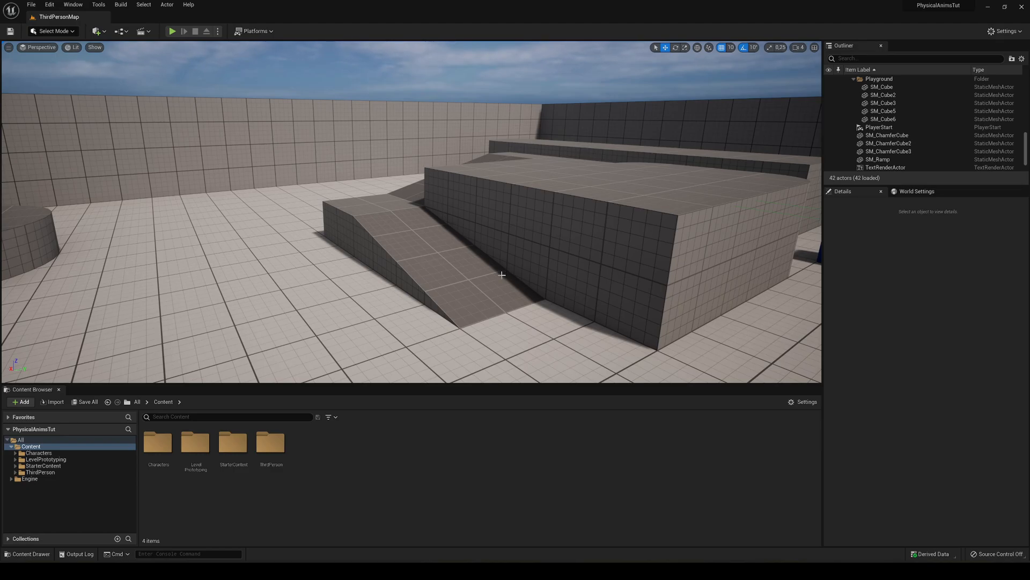
pyautogui.moveTo(395, 470)
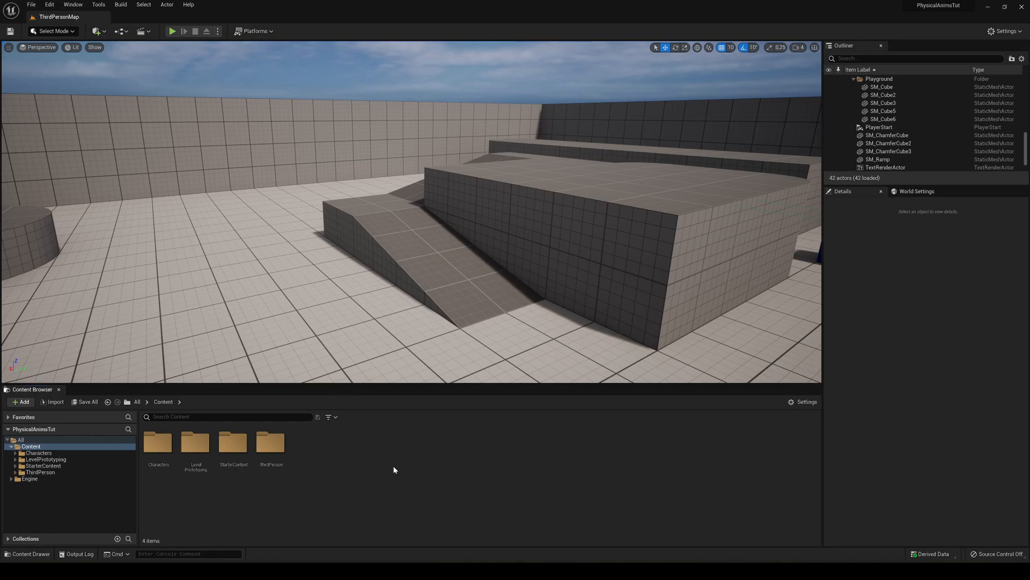
pyautogui.moveTo(344, 469)
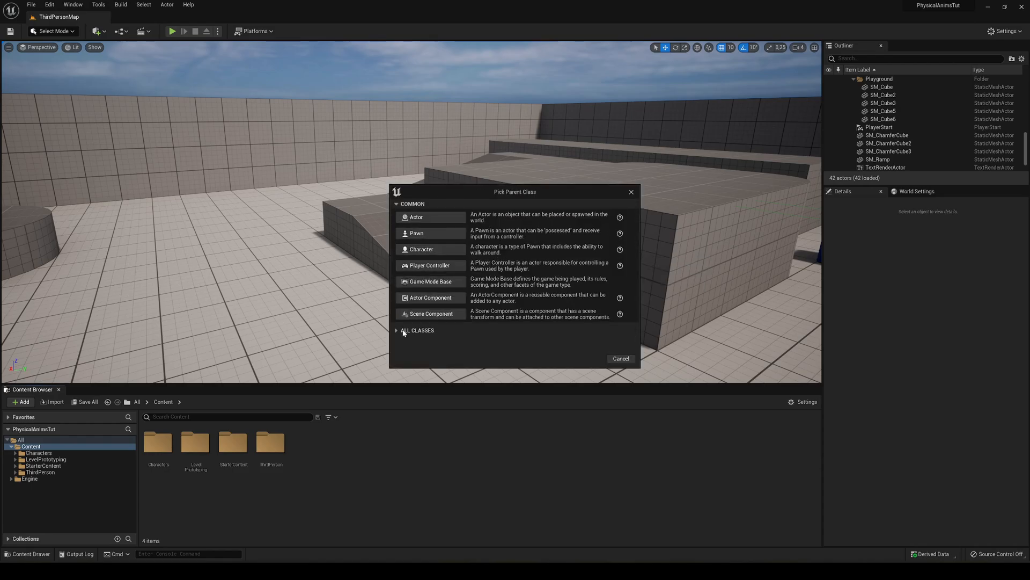
# Create a Blueprint class with parent SpectatorPawn and name it BP_SpectatorCamera.
pyautogui.click(417, 330)
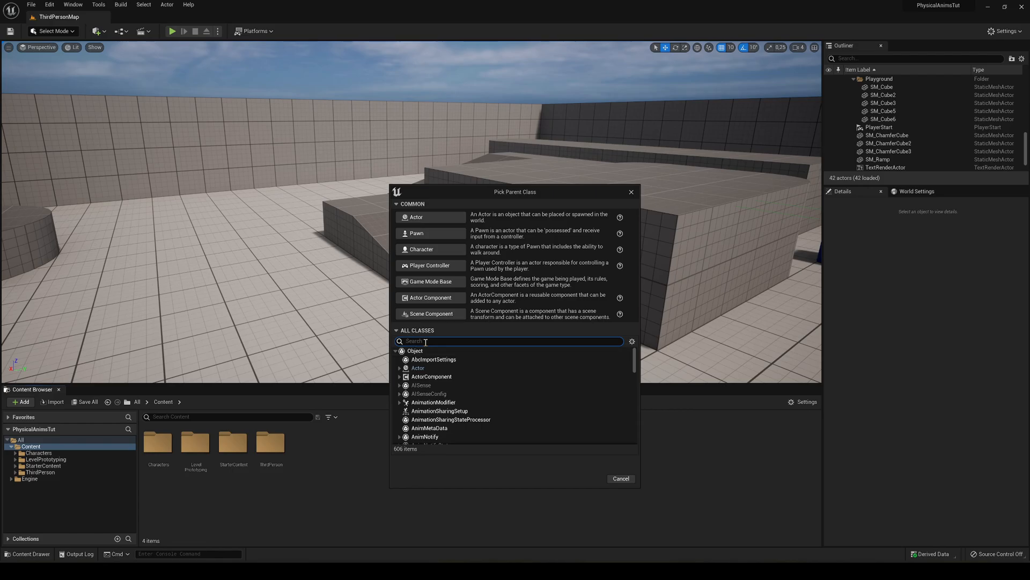
pyautogui.write('spectator')
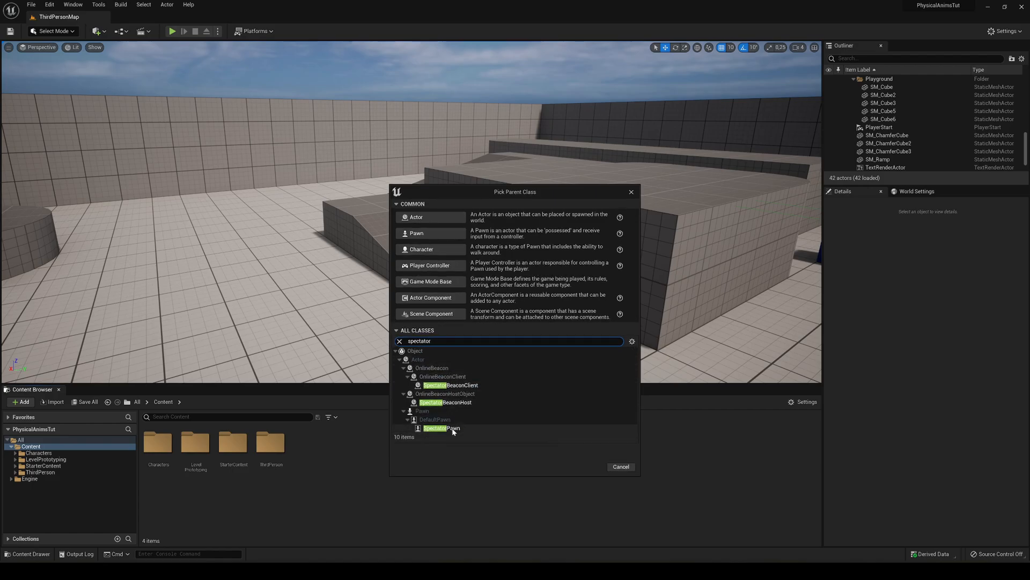
pyautogui.click(441, 428)
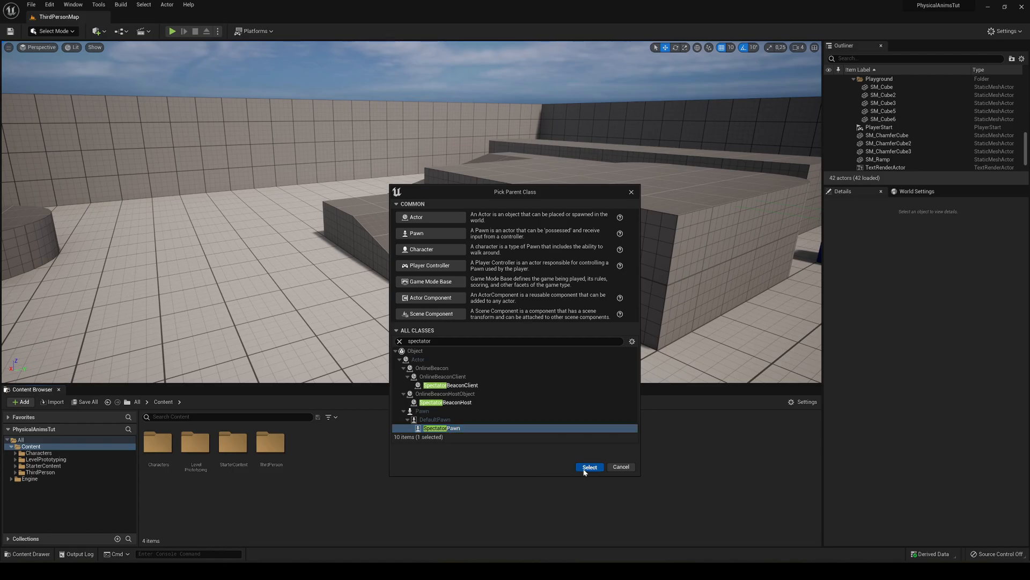
pyautogui.click(588, 466)
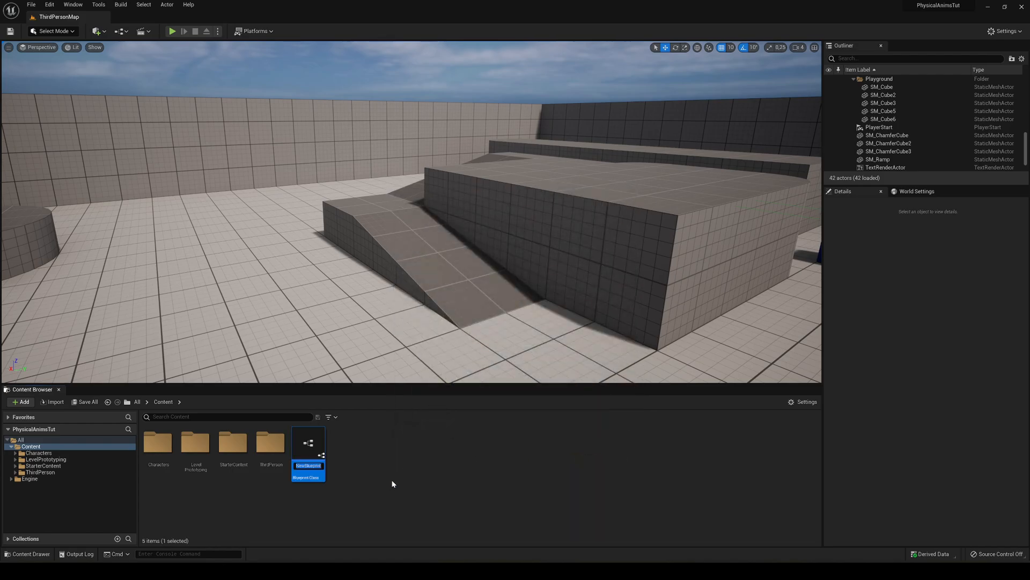
pyautogui.write('BP_Spectat')
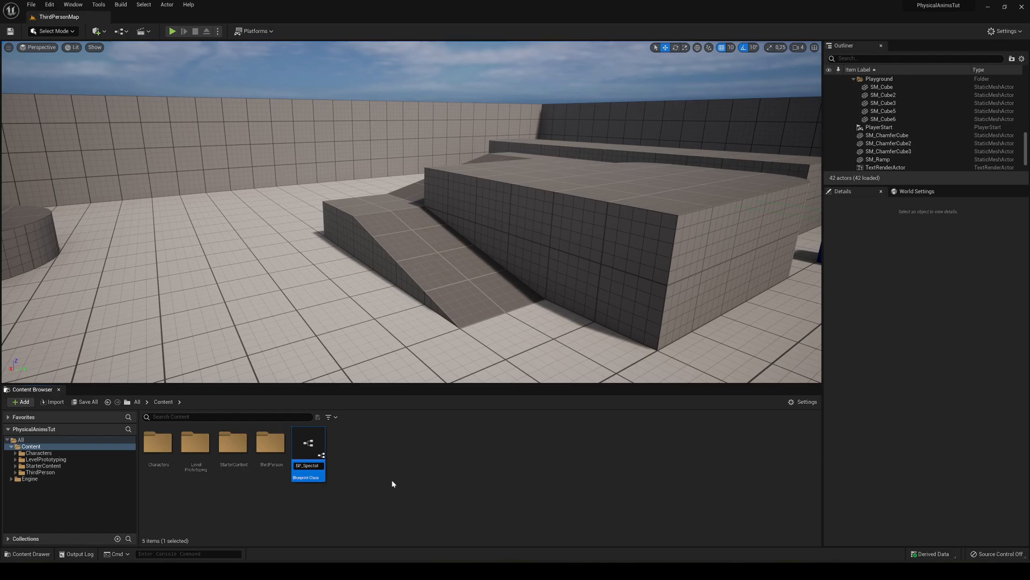
pyautogui.moveTo(307, 444)
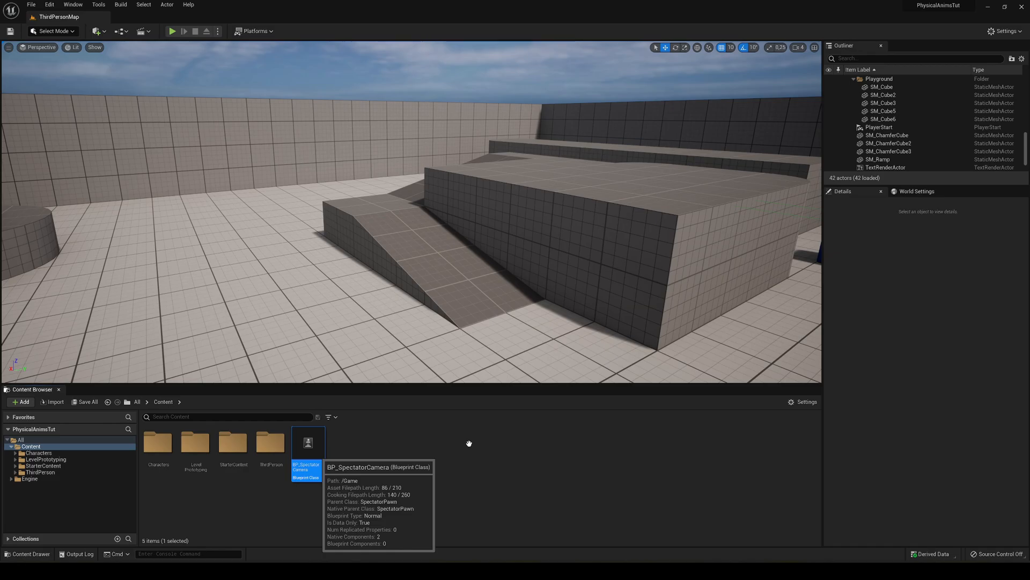
pyautogui.moveTo(469, 448)
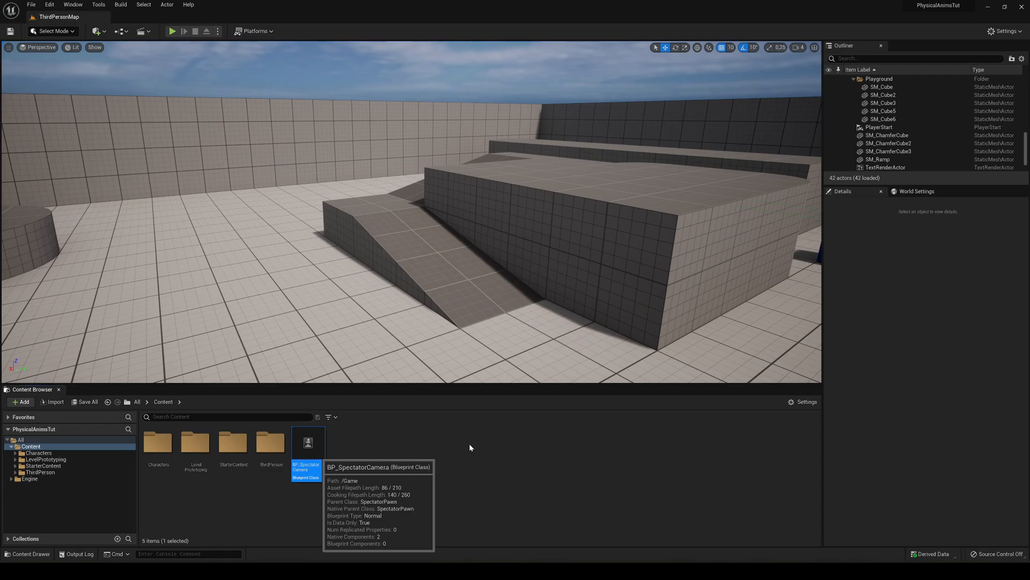
# Open BP_SpectatorCamera and select its Movement Component to view speed and acceleration settings.
pyautogui.doubleClick(307, 443)
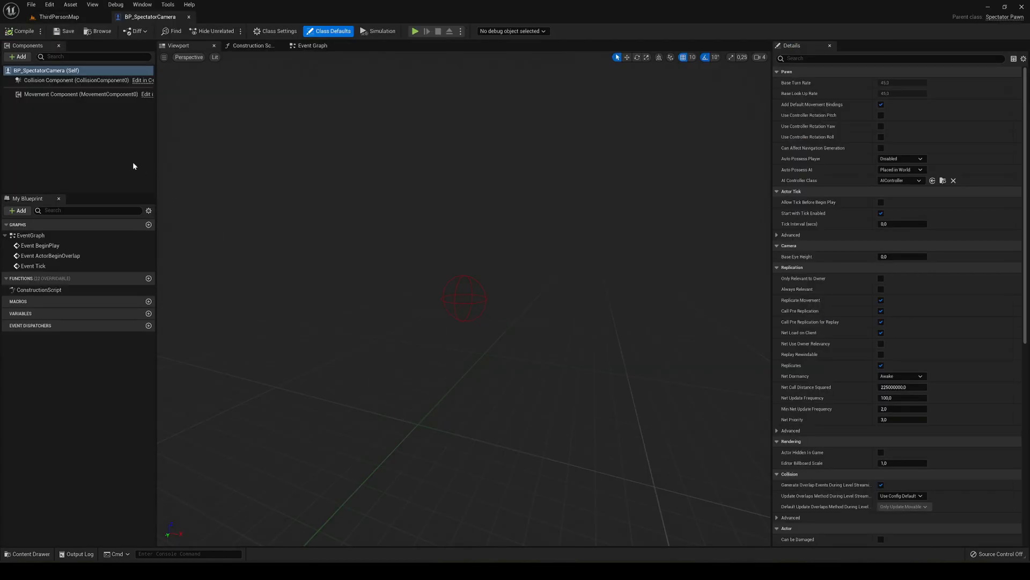
pyautogui.moveTo(81, 93)
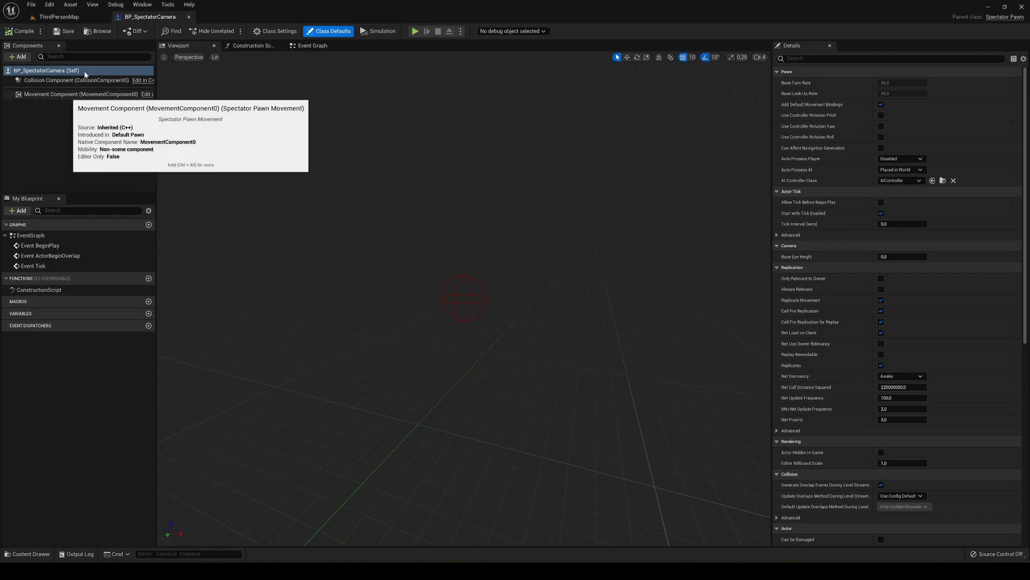
pyautogui.click(82, 94)
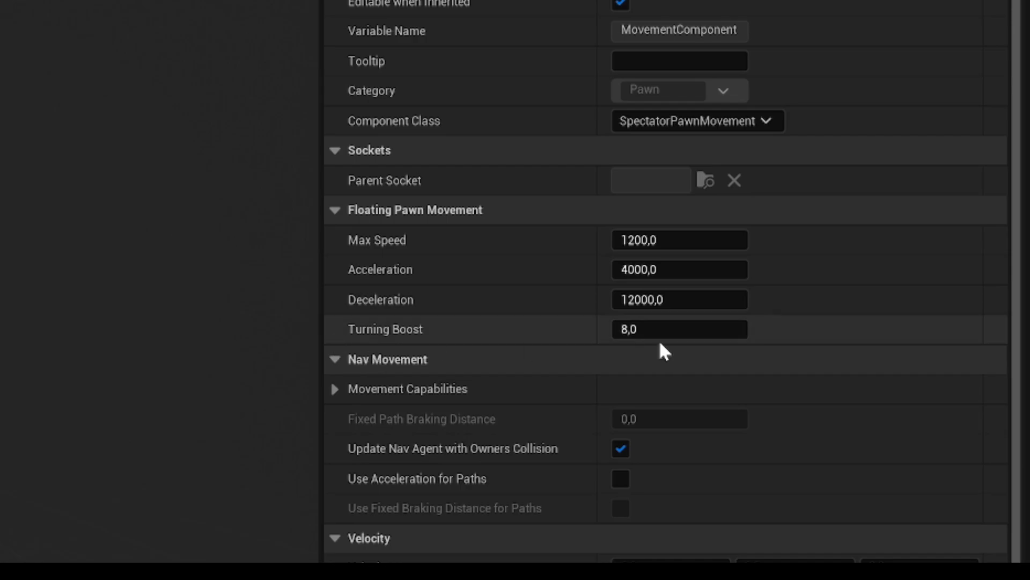
pyautogui.moveTo(814, 202)
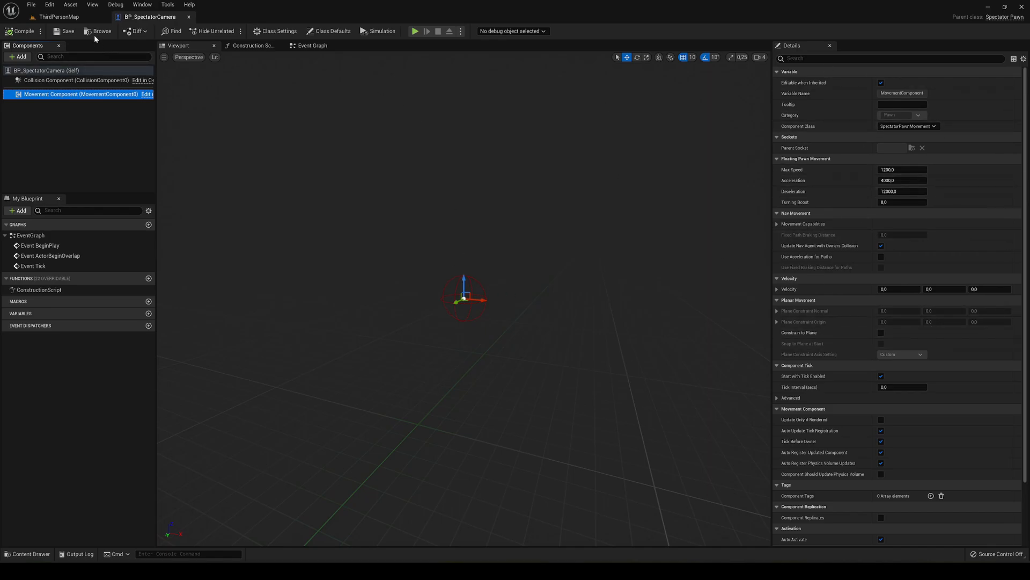
# Return to the ThirdPersonMap tab and navigate into the ThirdPerson Blueprints folder.
pyautogui.click(59, 17)
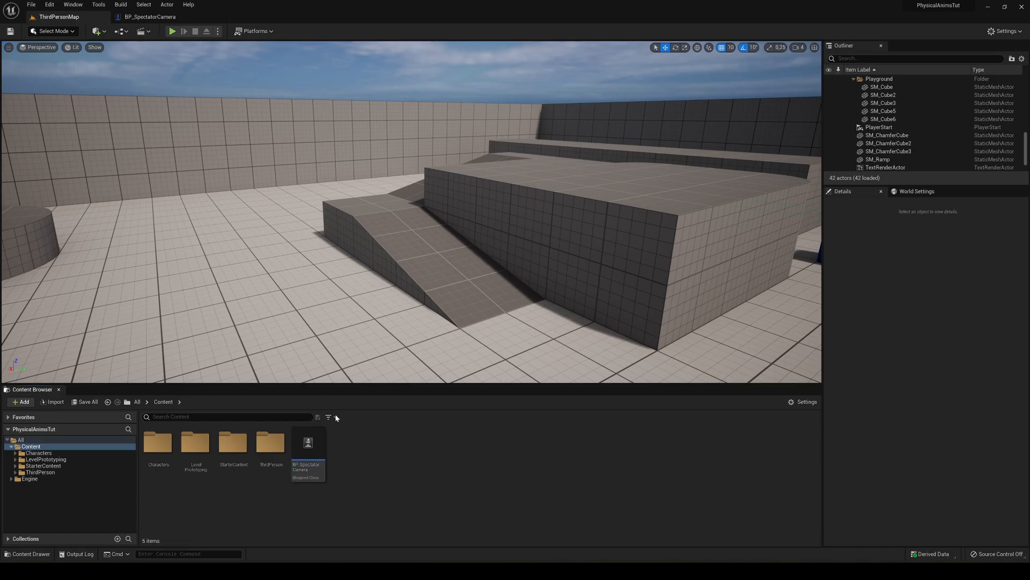
pyautogui.moveTo(172, 31)
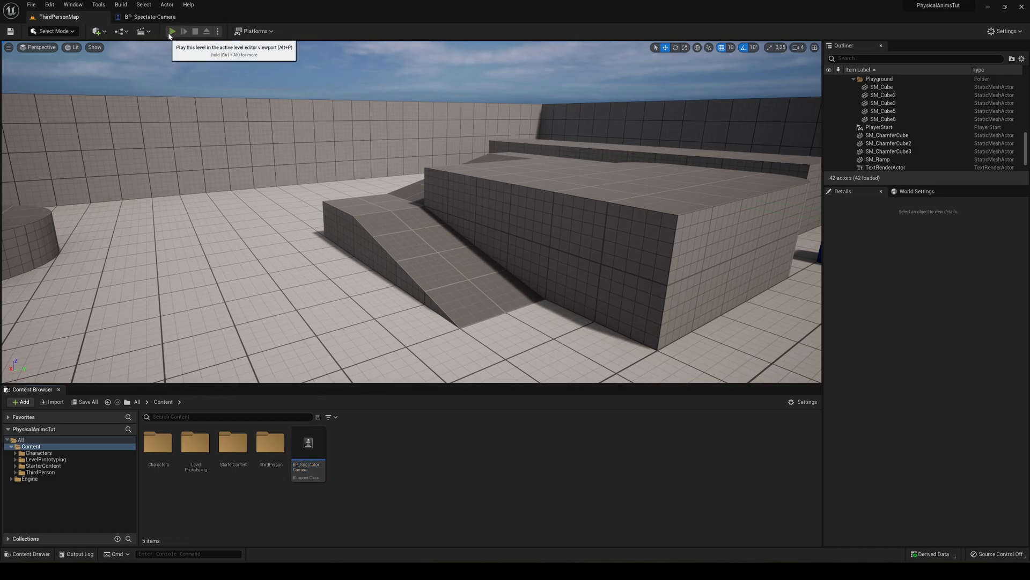
pyautogui.click(173, 31)
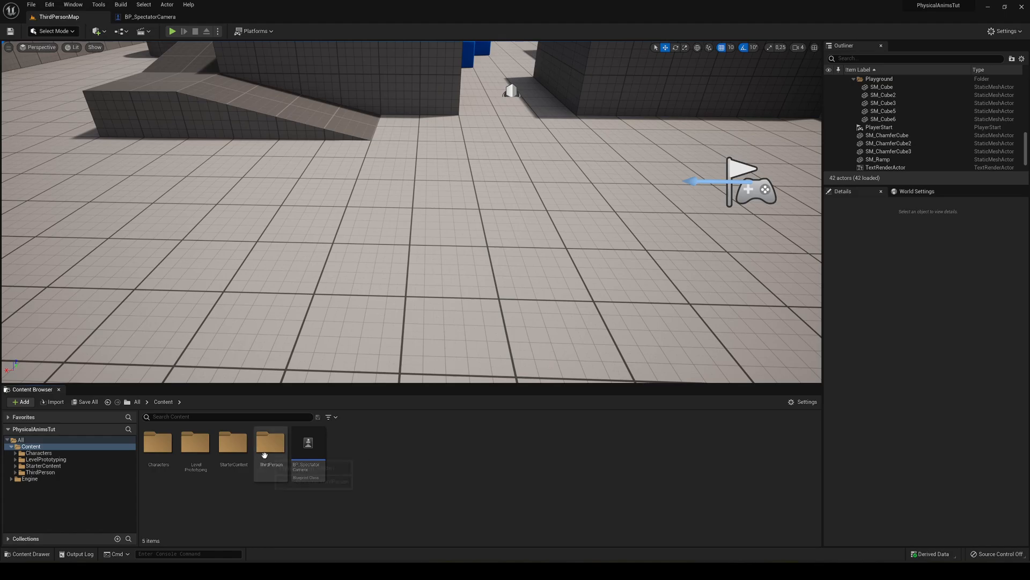
pyautogui.doubleClick(270, 443)
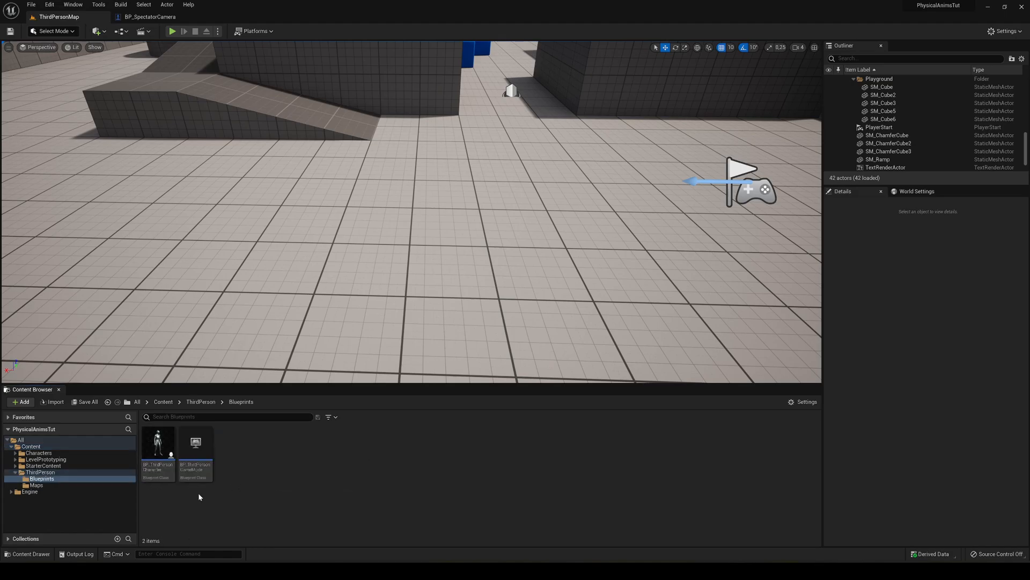
# Open the BP_ThirdPersonCharacter blueprint from the Content Browser.
pyautogui.doubleClick(158, 444)
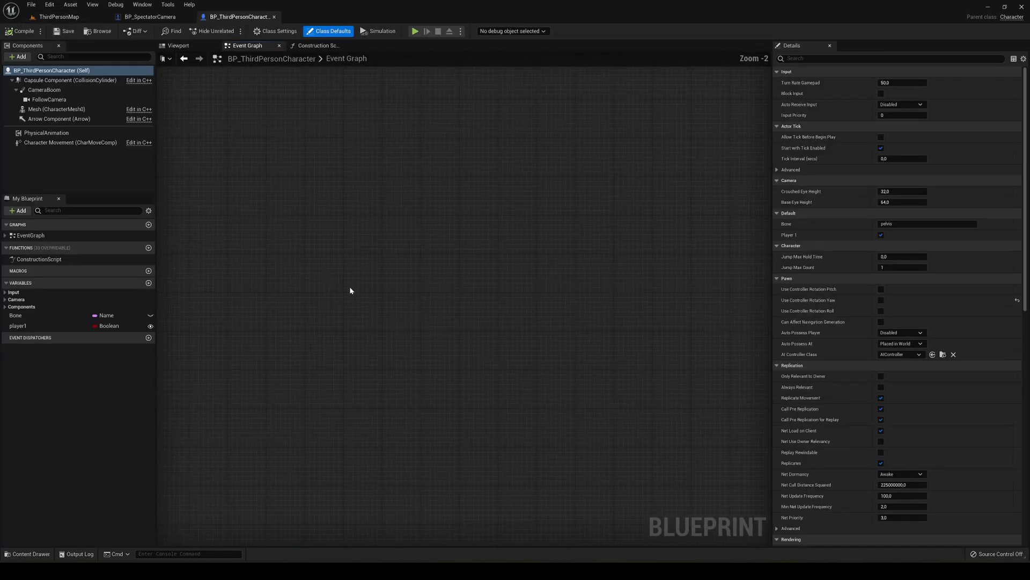
pyautogui.moveTo(384, 410)
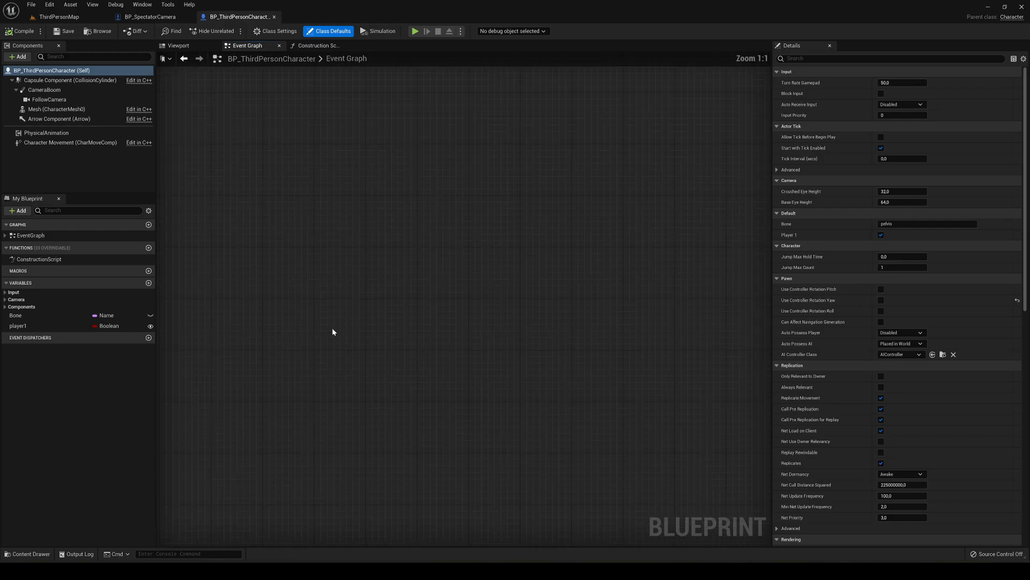
pyautogui.moveTo(79, 44)
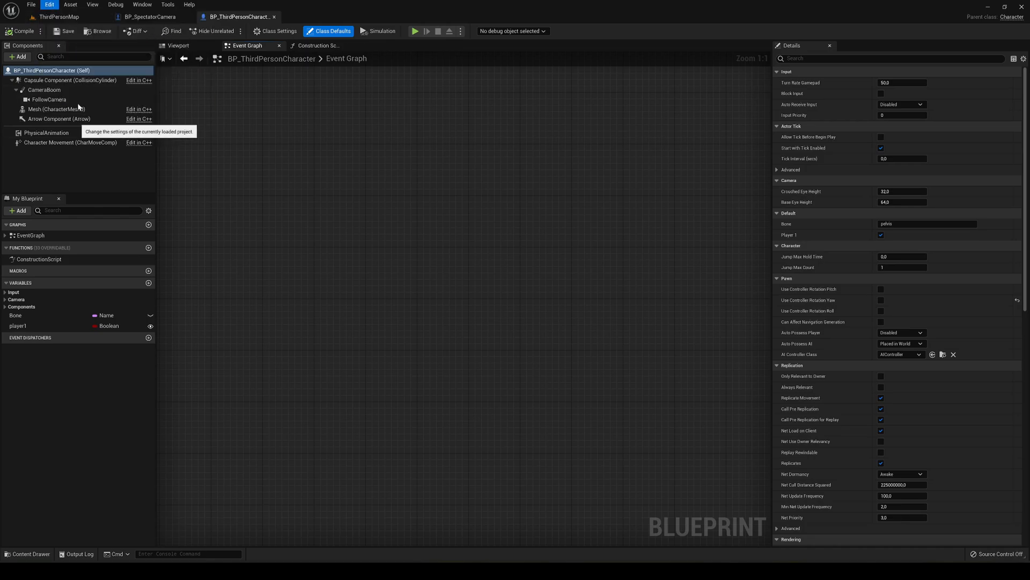
pyautogui.moveTo(247, 184)
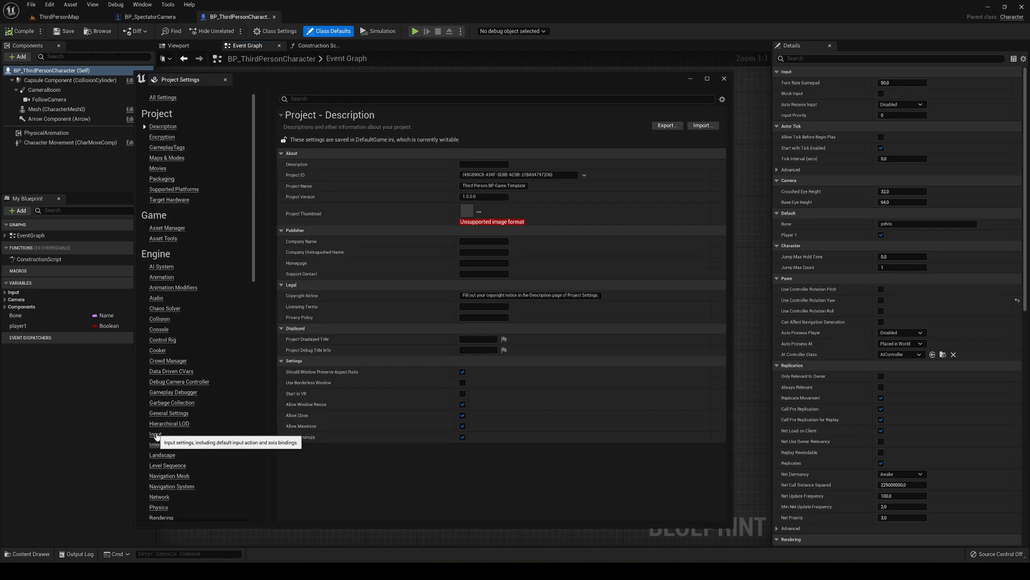
# Add a 'SpectatorCamera' action mapping bound to P, then close Project Settings.
pyautogui.click(155, 434)
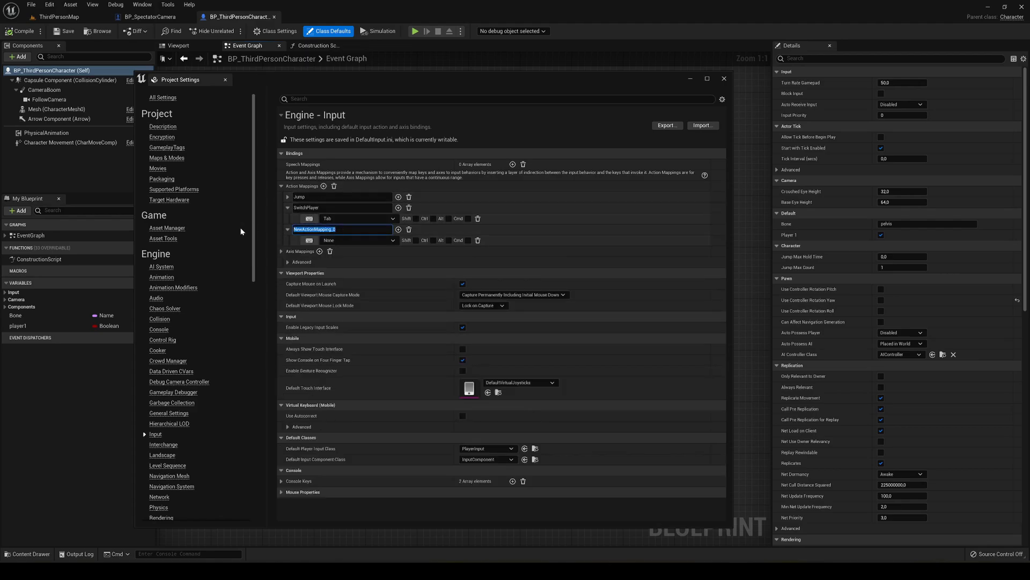
pyautogui.write('SpectatorCa')
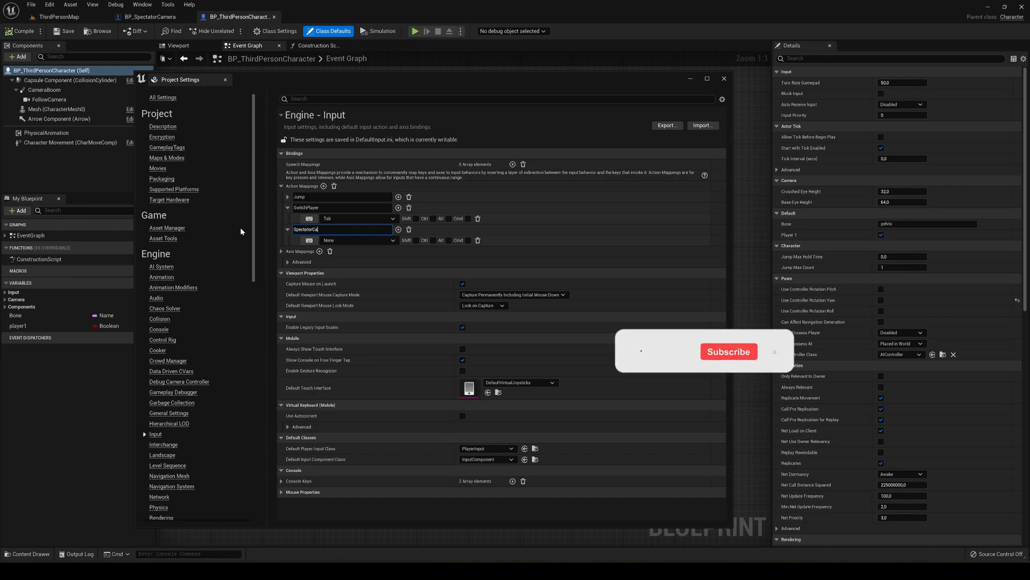
pyautogui.press('enter')
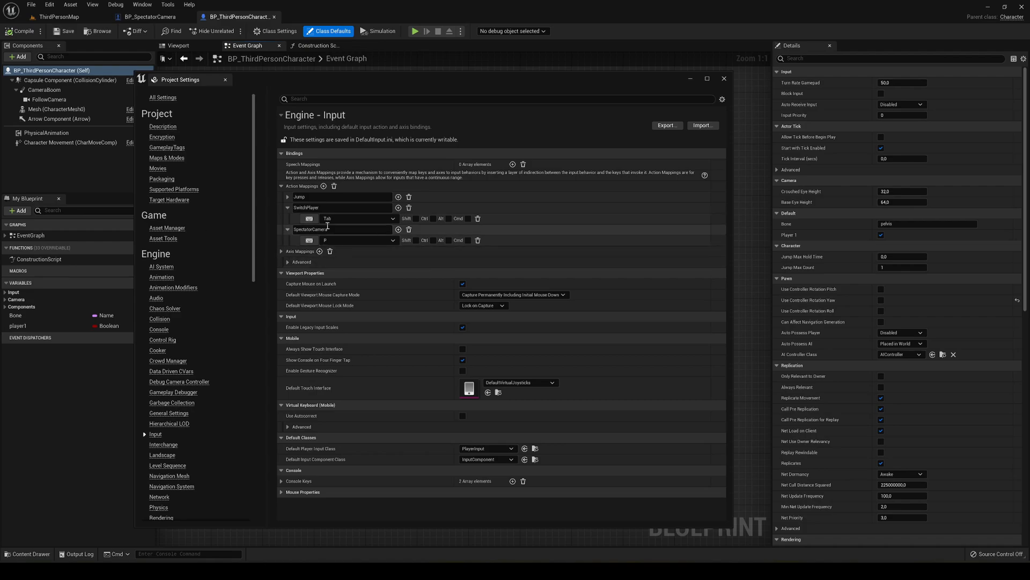
pyautogui.moveTo(331, 251)
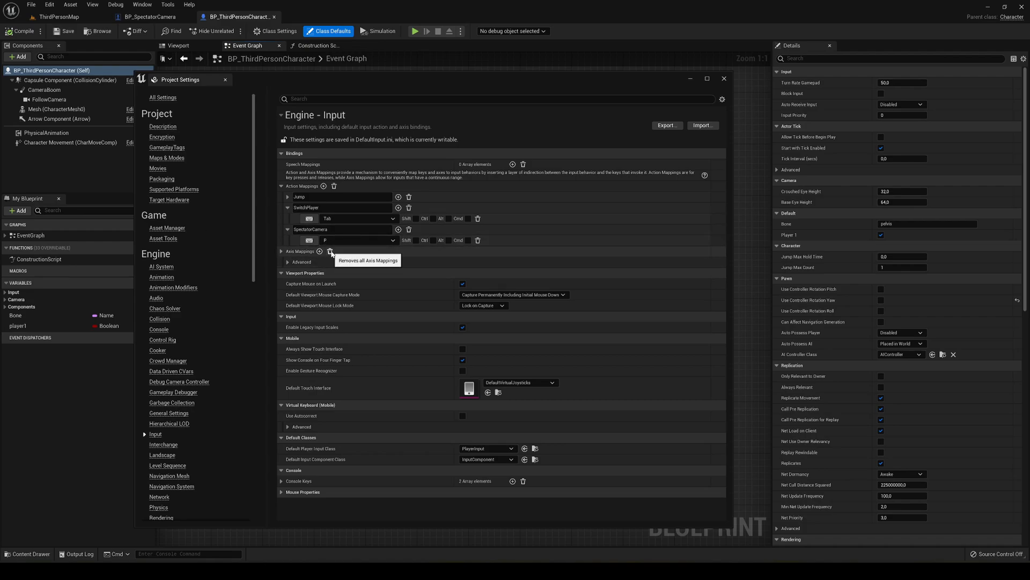
pyautogui.moveTo(583, 252)
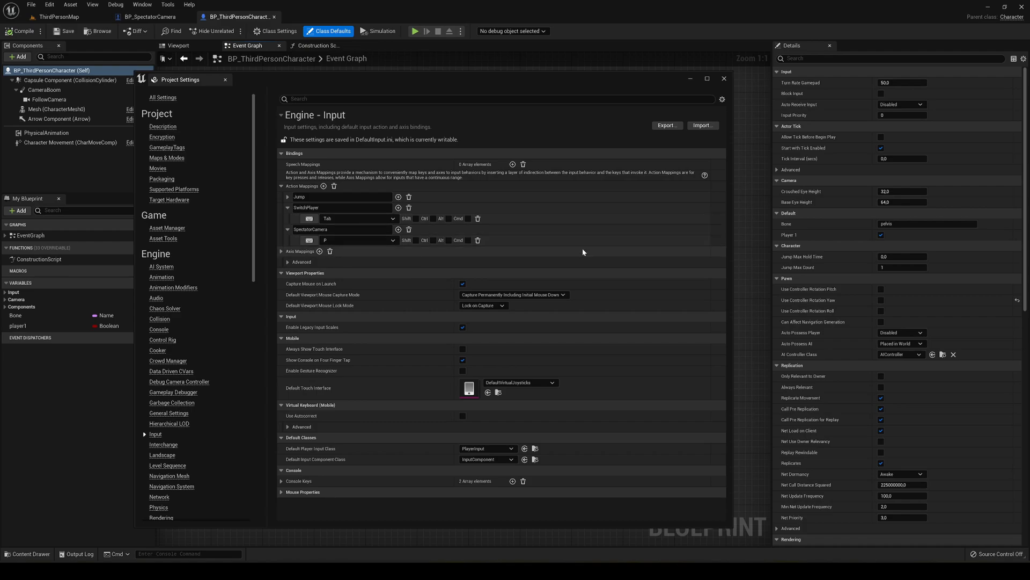
pyautogui.moveTo(475, 206)
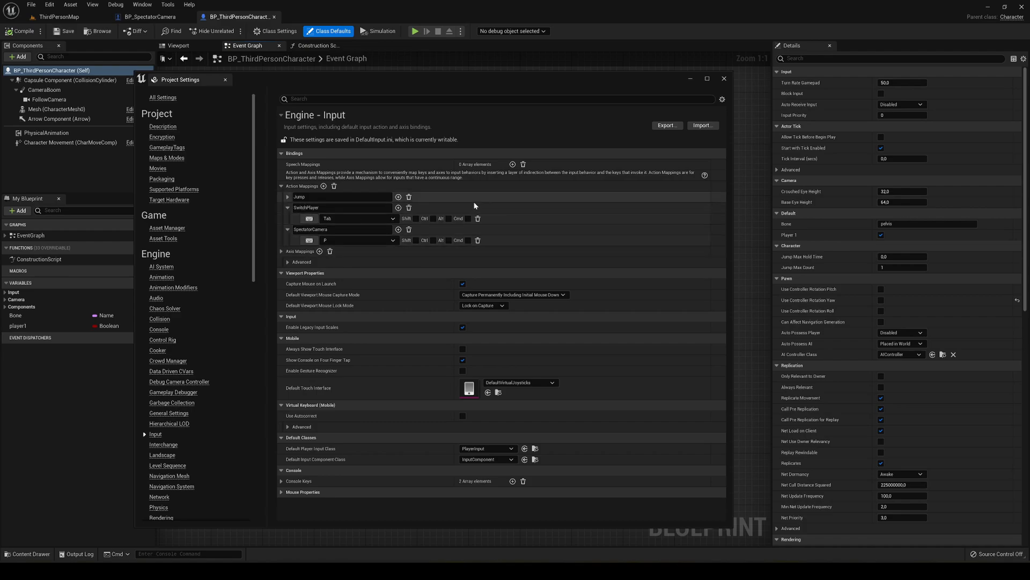
pyautogui.click(724, 79)
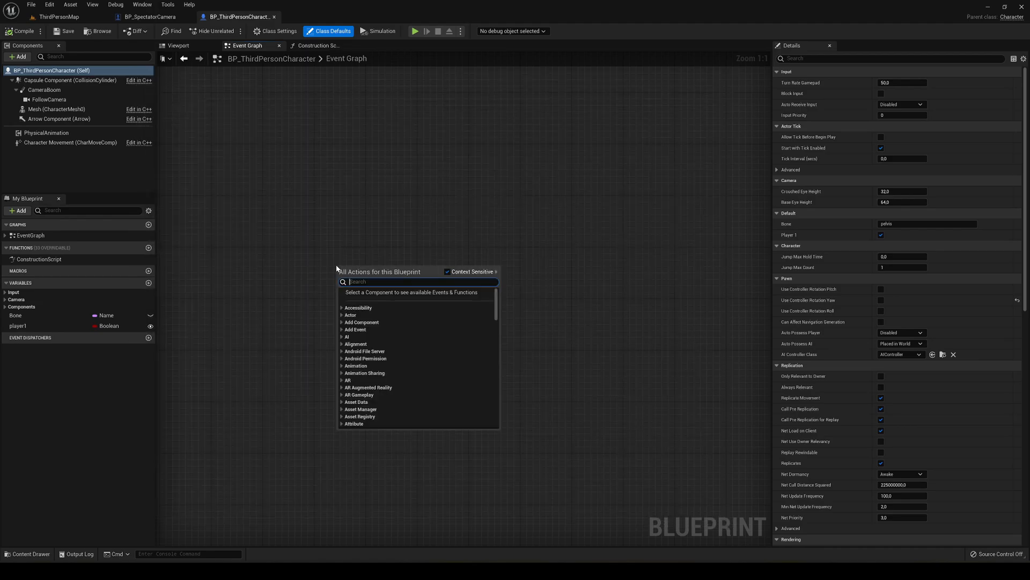
# Add the InputAction SpectatorCamera event and a Spawn Actor from Class node off Pressed.
pyautogui.write('spectat')
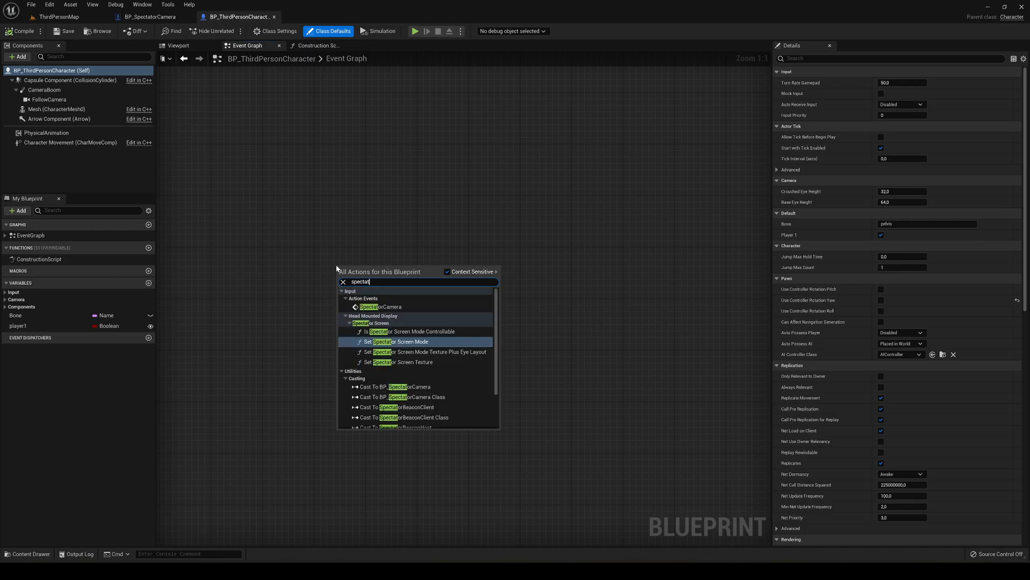
pyautogui.write('or')
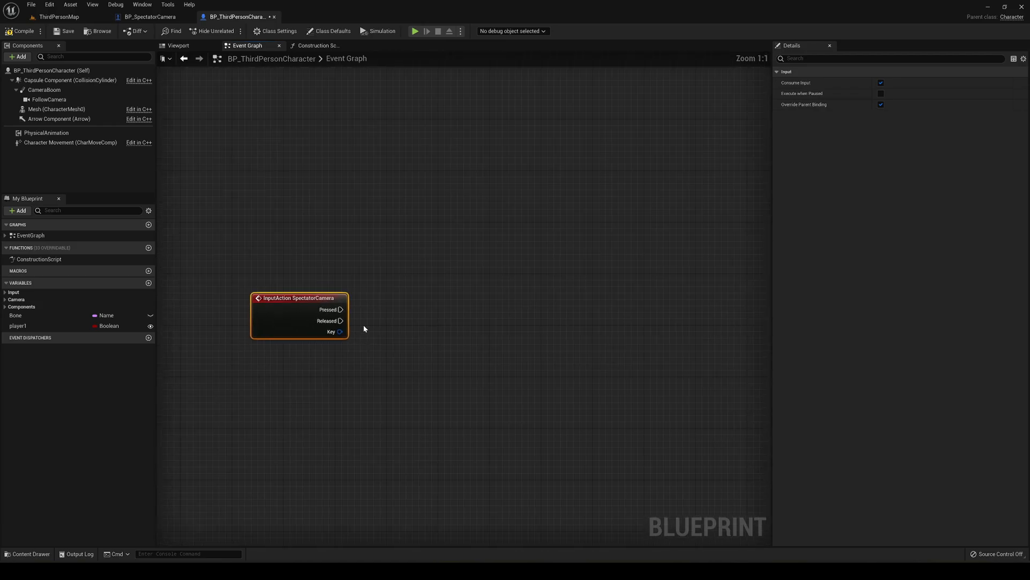
pyautogui.moveTo(341, 309); pyautogui.dragTo(433, 319)
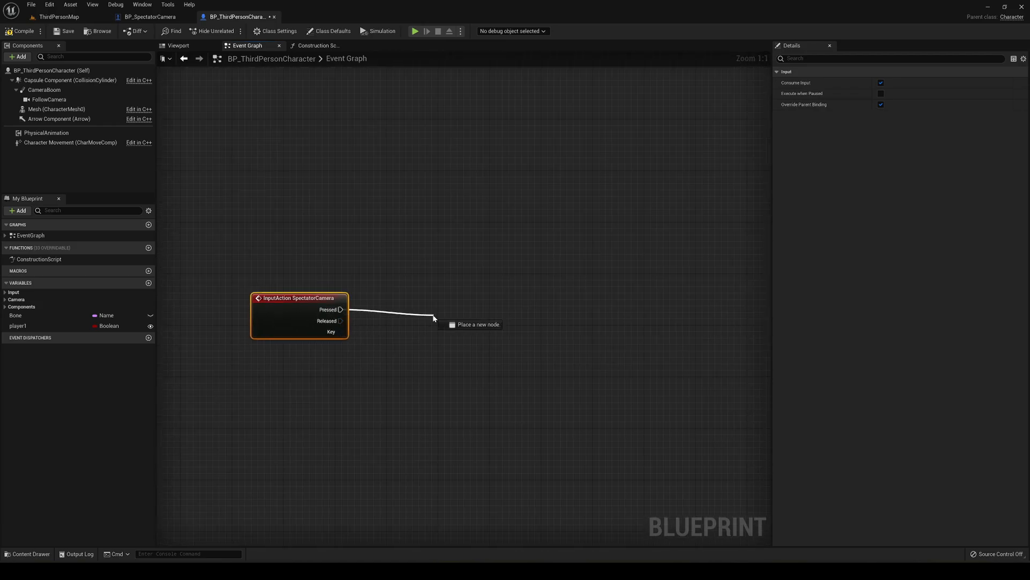
pyautogui.click(434, 318)
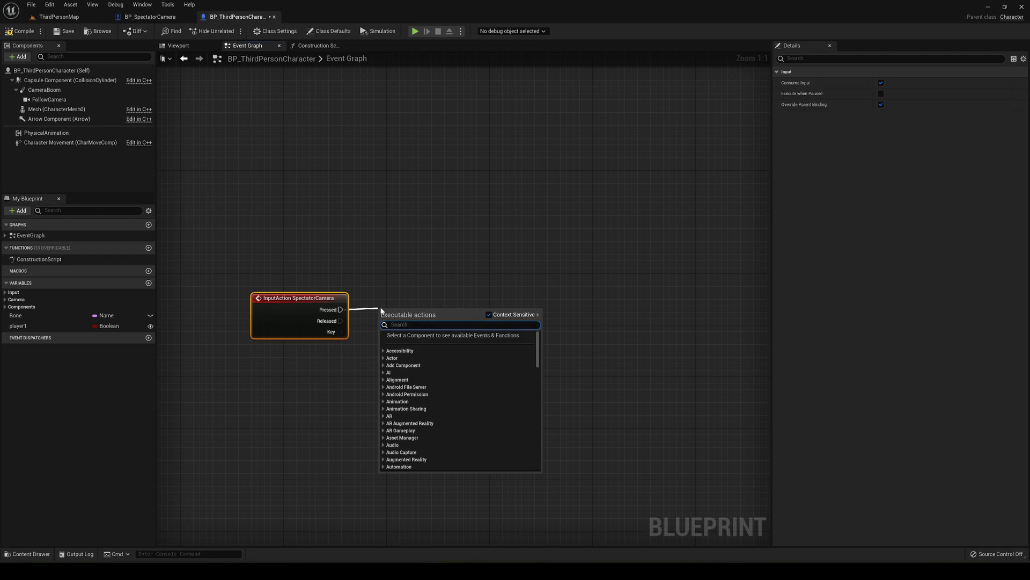
pyautogui.write('spawn actor')
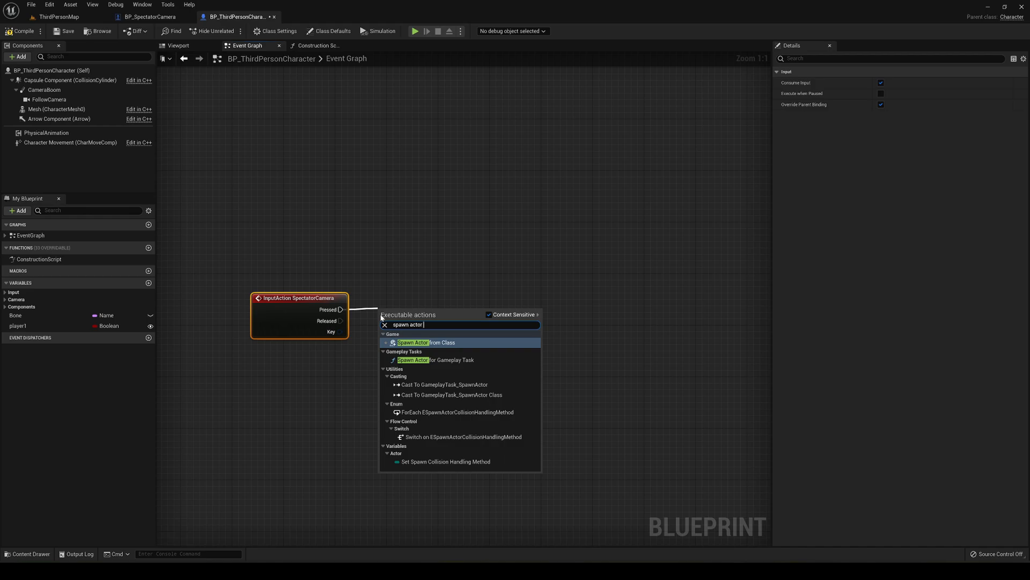
pyautogui.click(414, 342)
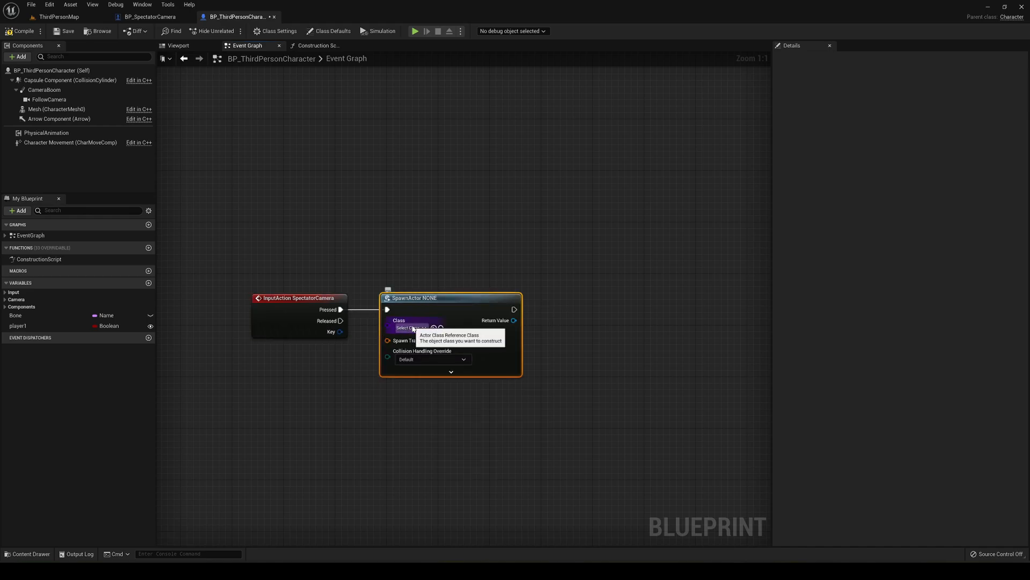
# Set the spawn class to BP_SpectatorCamera with 'Try To Adjust Location, But Always Spawn'.
pyautogui.click(411, 328)
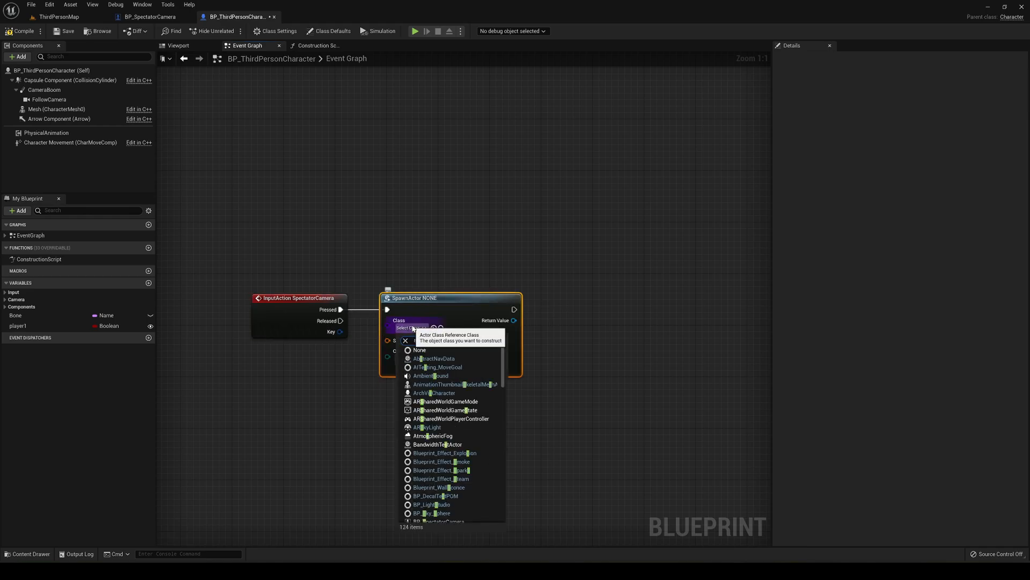
pyautogui.write('spect')
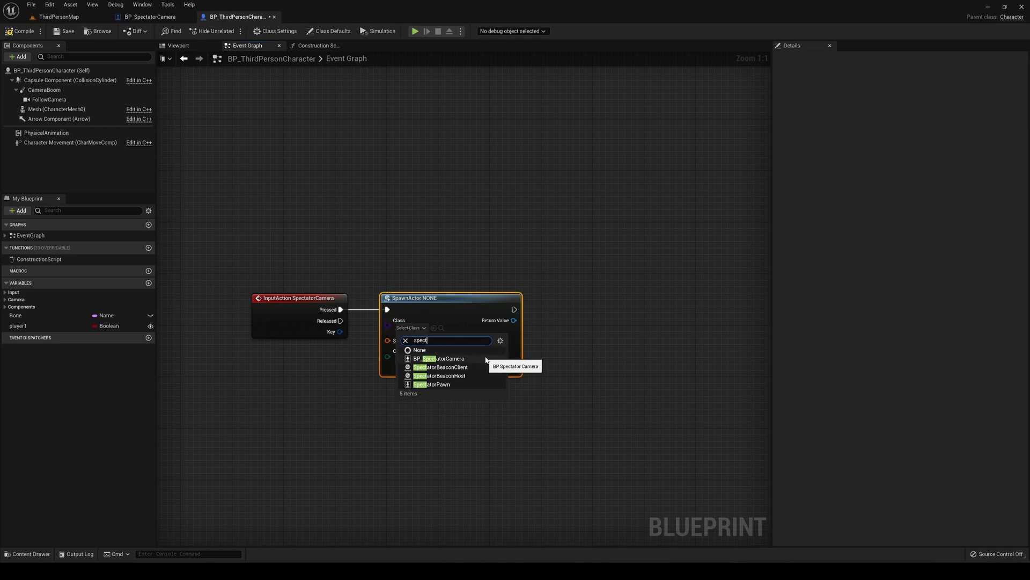
pyautogui.click(442, 358)
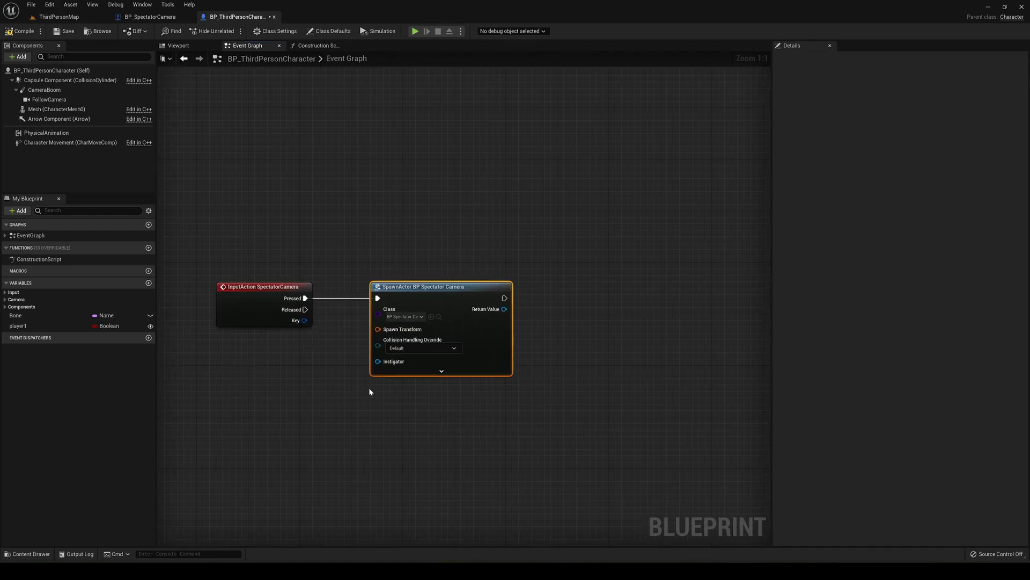
pyautogui.click(418, 347)
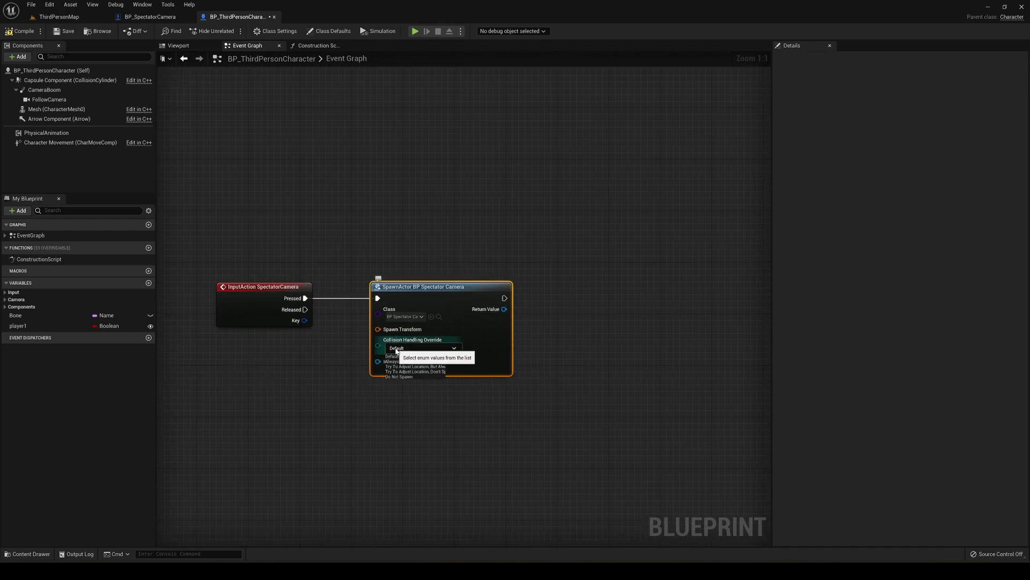
pyautogui.click(407, 361)
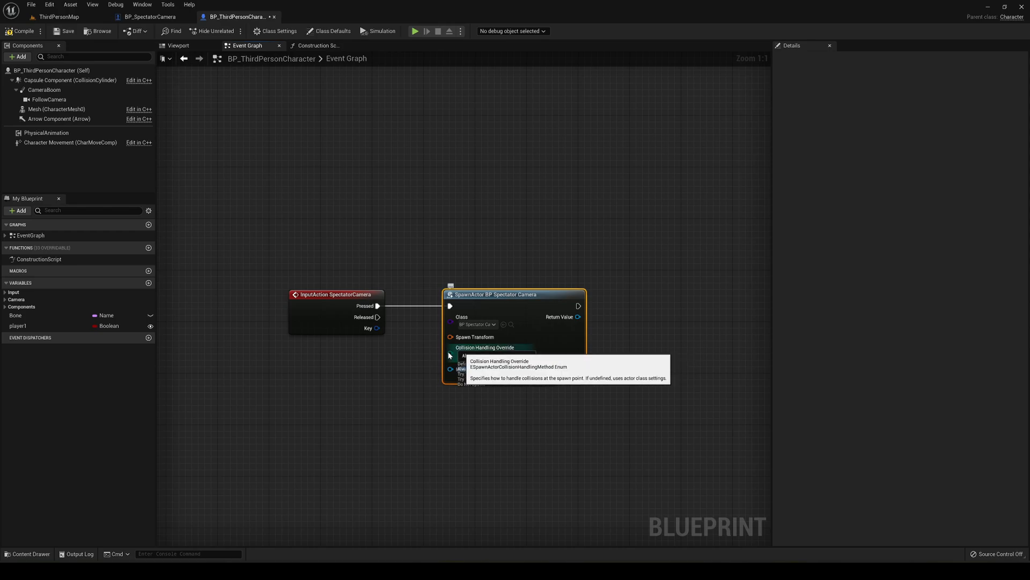
pyautogui.click(495, 355)
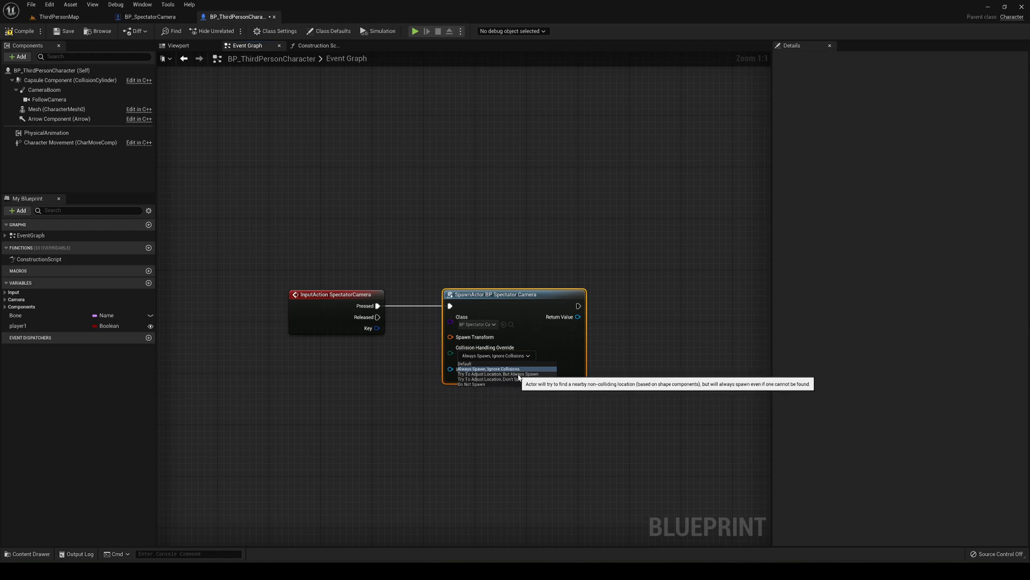
pyautogui.click(499, 374)
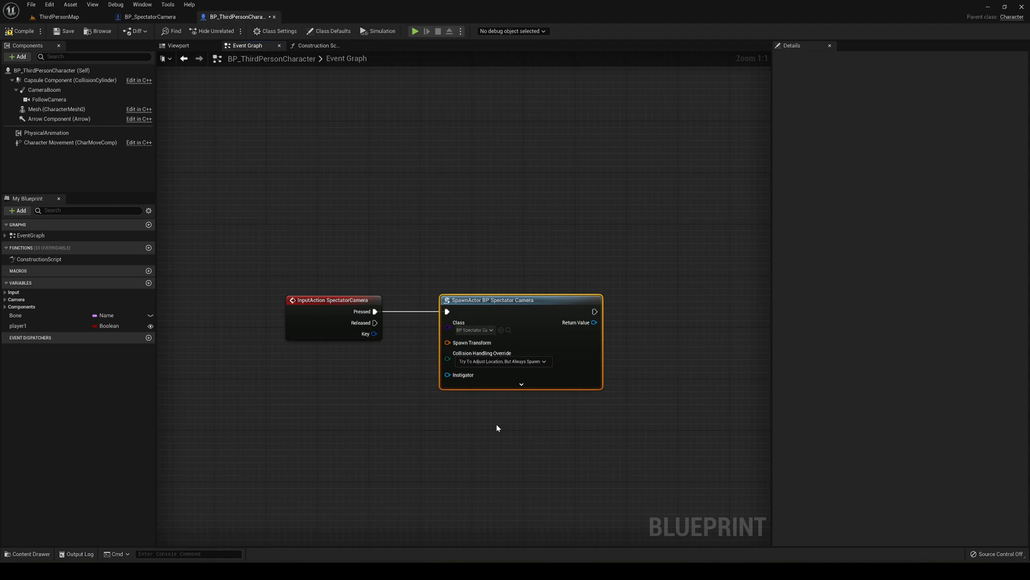
pyautogui.moveTo(351, 392)
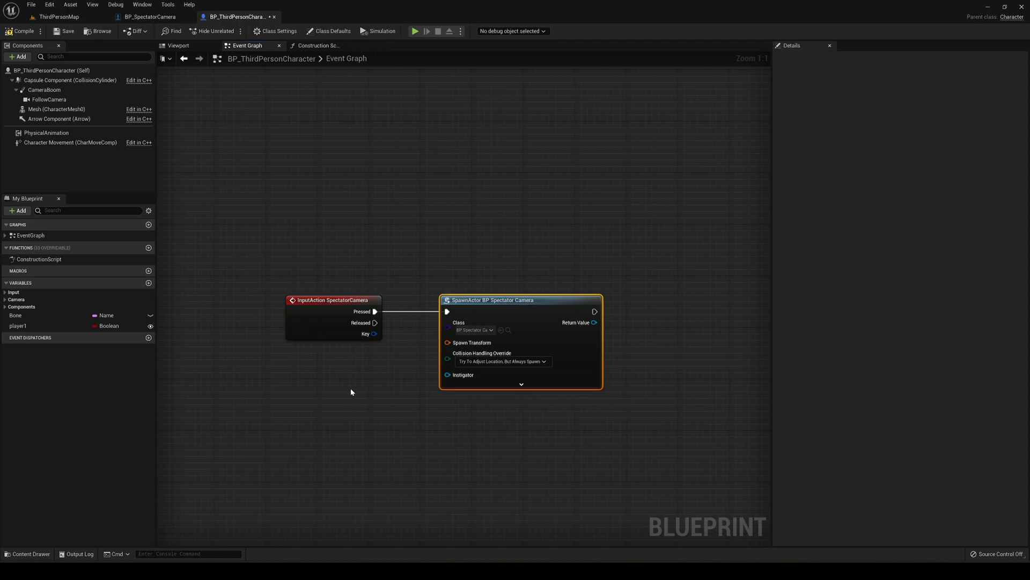
pyautogui.moveTo(671, 468)
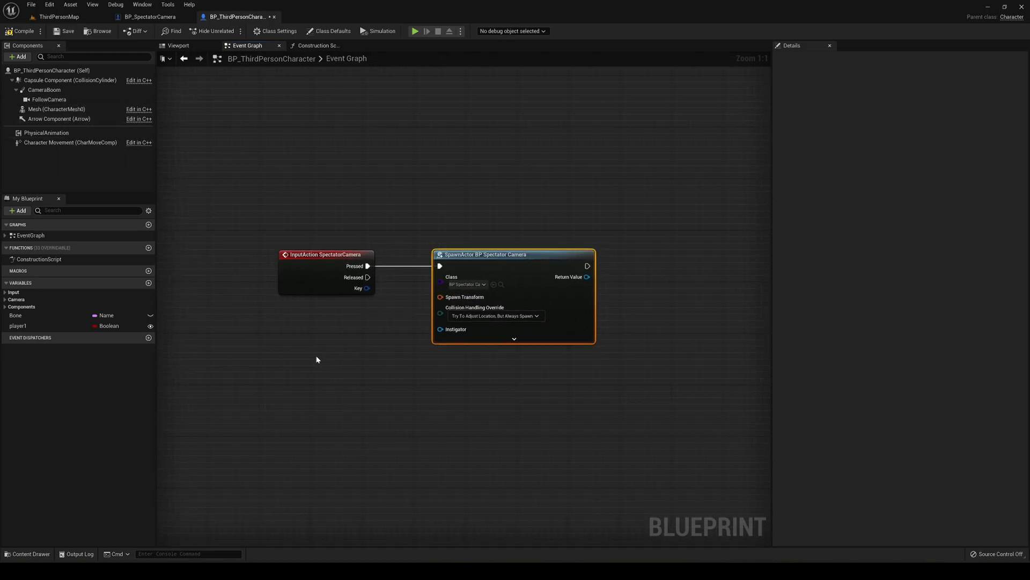
# Place a FollowCamera reference in the graph and add Get World Transform for the spawn transform.
pyautogui.click(49, 99)
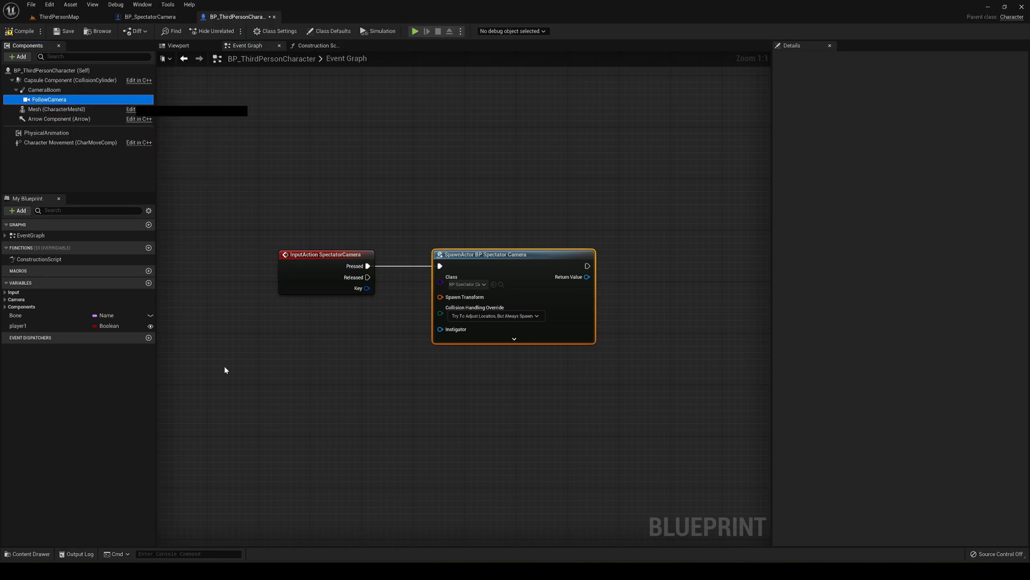
pyautogui.moveTo(48, 99); pyautogui.dragTo(220, 398)
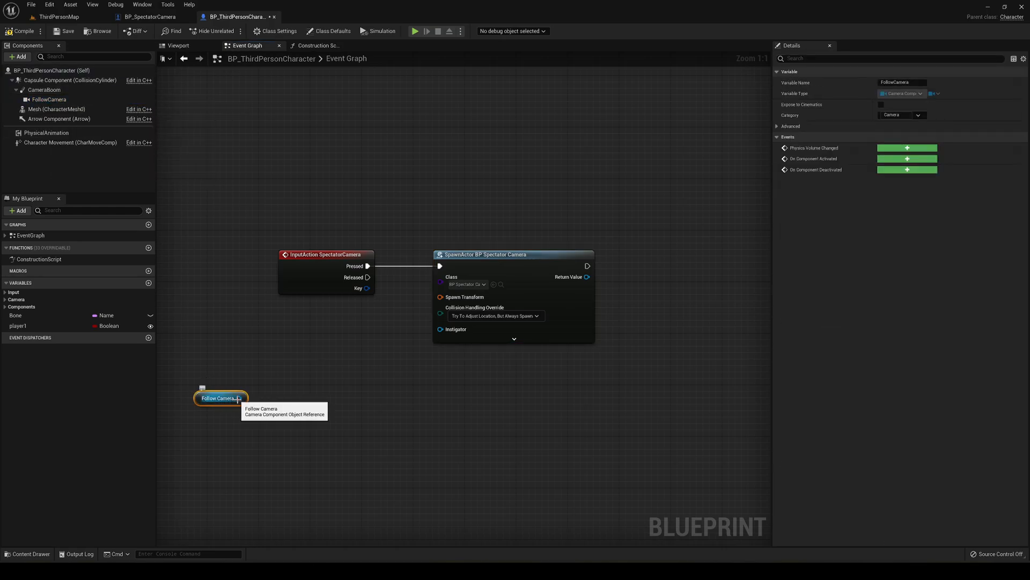
pyautogui.moveTo(244, 398); pyautogui.dragTo(293, 383)
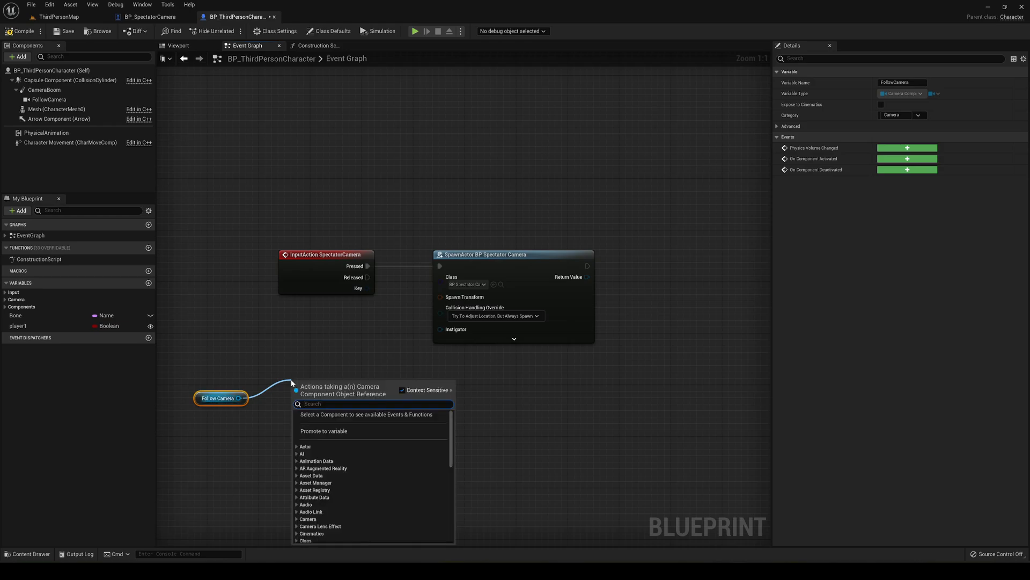
pyautogui.write('get')
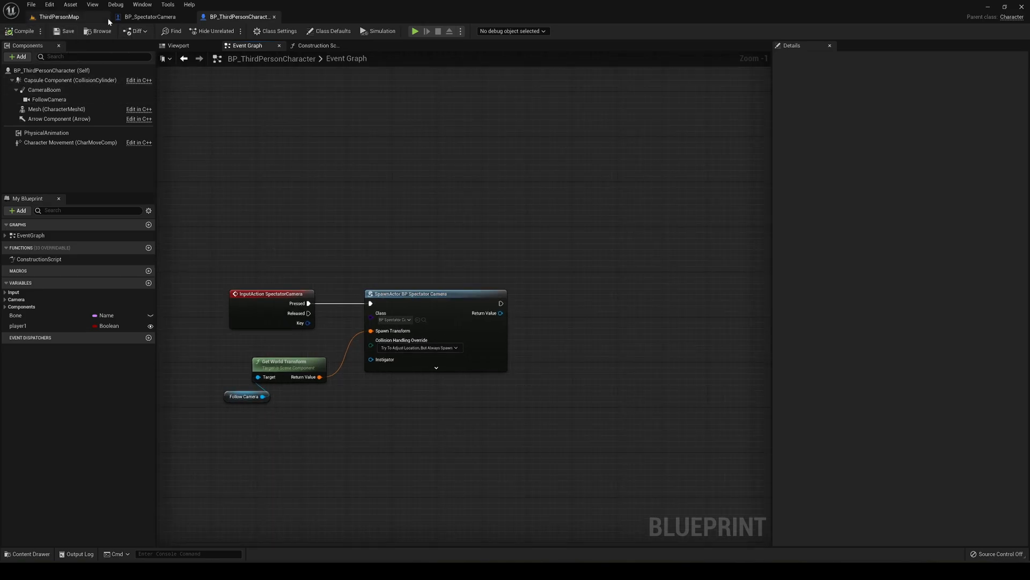
# Play ThirdPersonMap, inspect the spawned BP_SpectatorCamera in the Outliner, then return to the character blueprint.
pyautogui.click(61, 16)
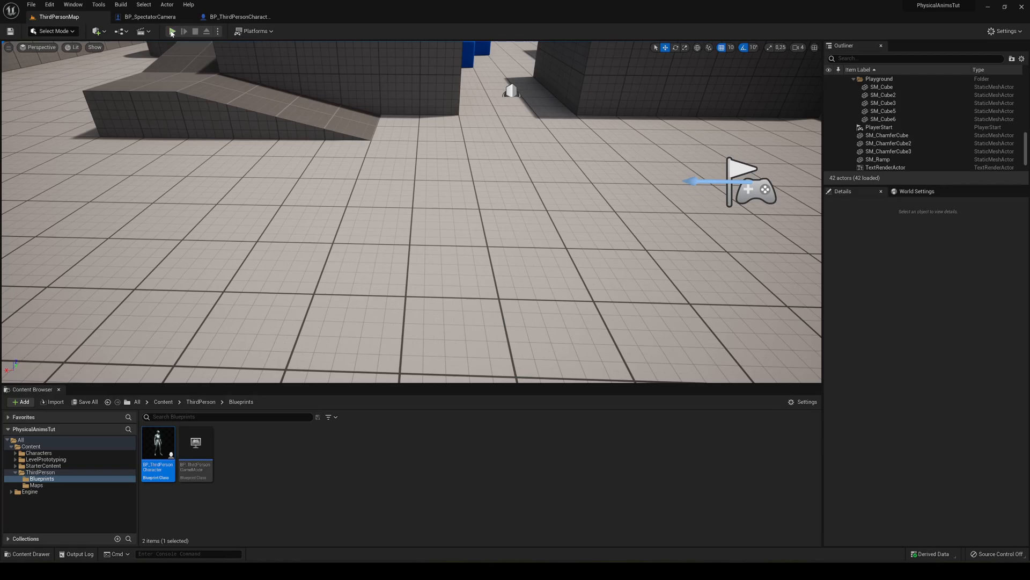
pyautogui.click(184, 31)
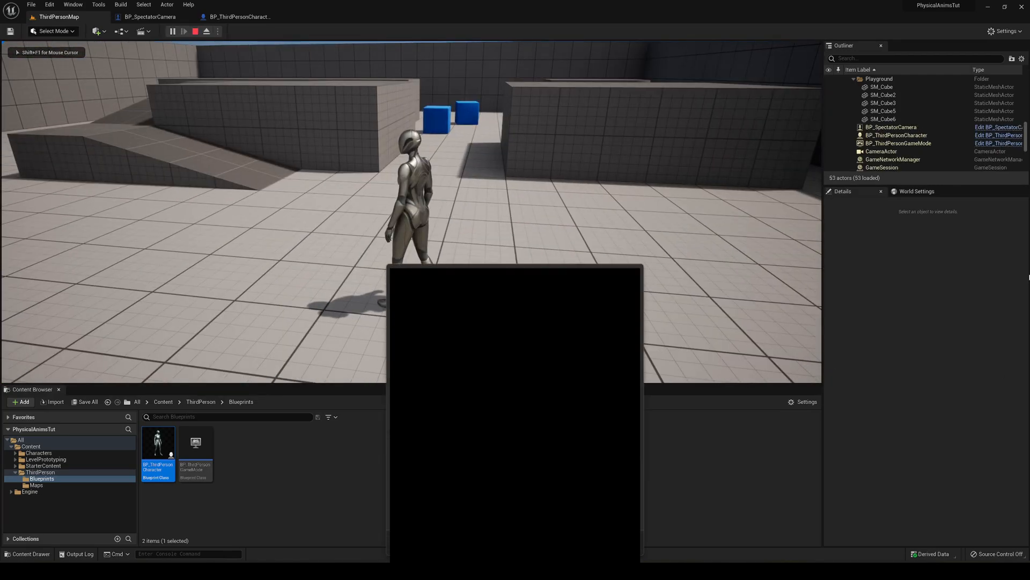
pyautogui.click(891, 127)
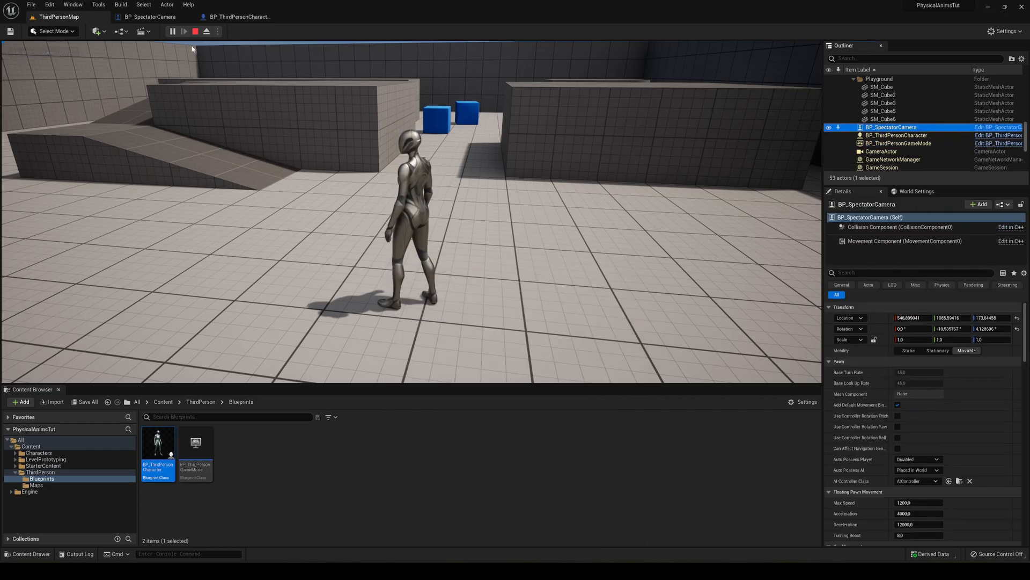
pyautogui.click(238, 17)
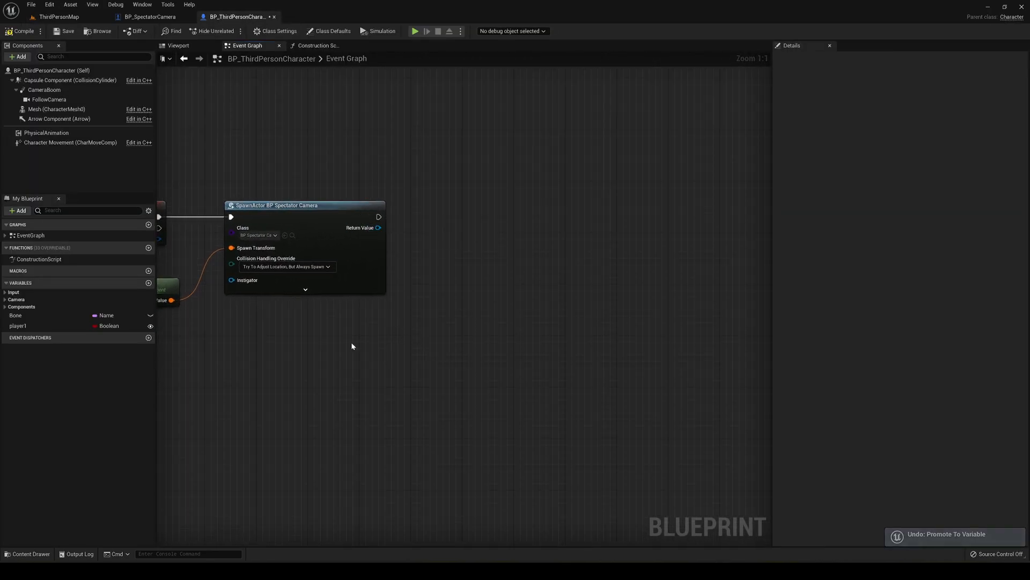
# Add Get Player Controller and Possess nodes, wiring the spawned camera in as the pawn.
pyautogui.write('get playe')
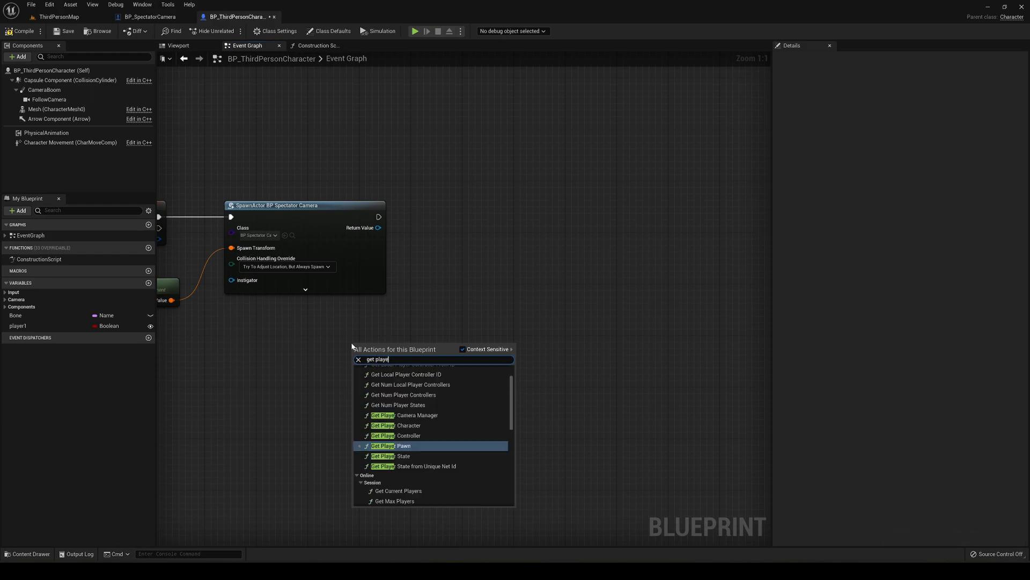
pyautogui.write('conr')
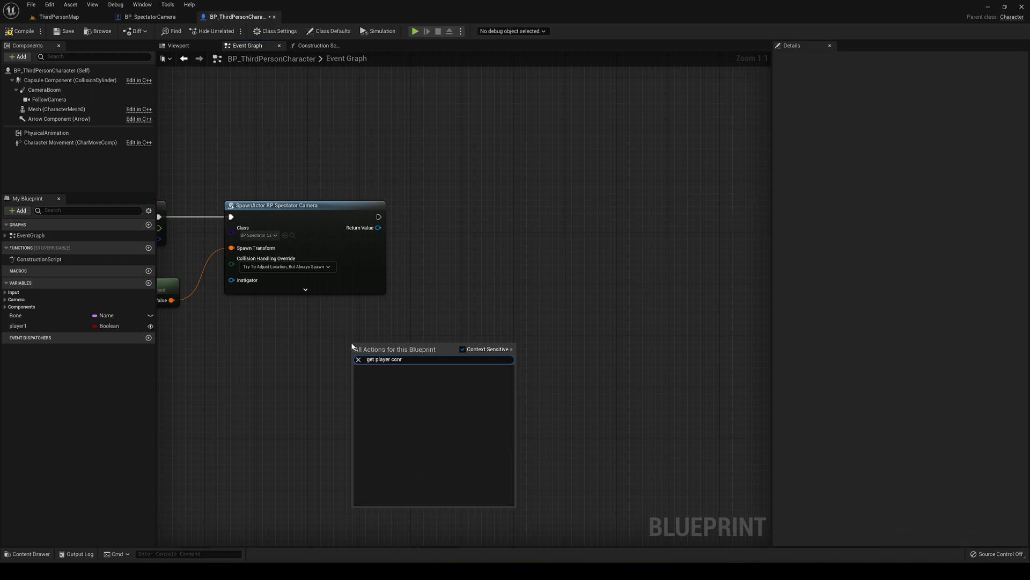
pyautogui.click(385, 359)
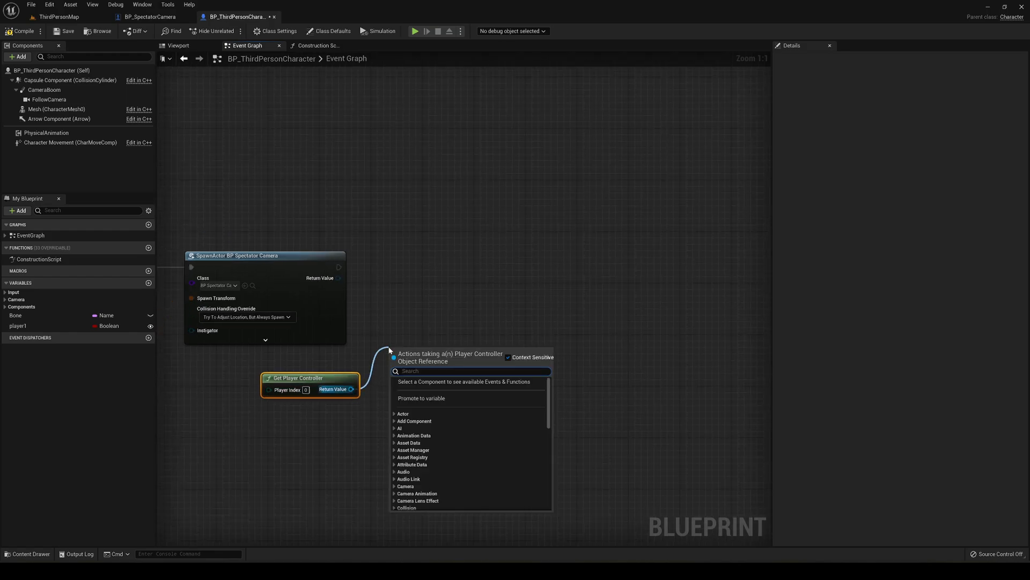
pyautogui.write('posses')
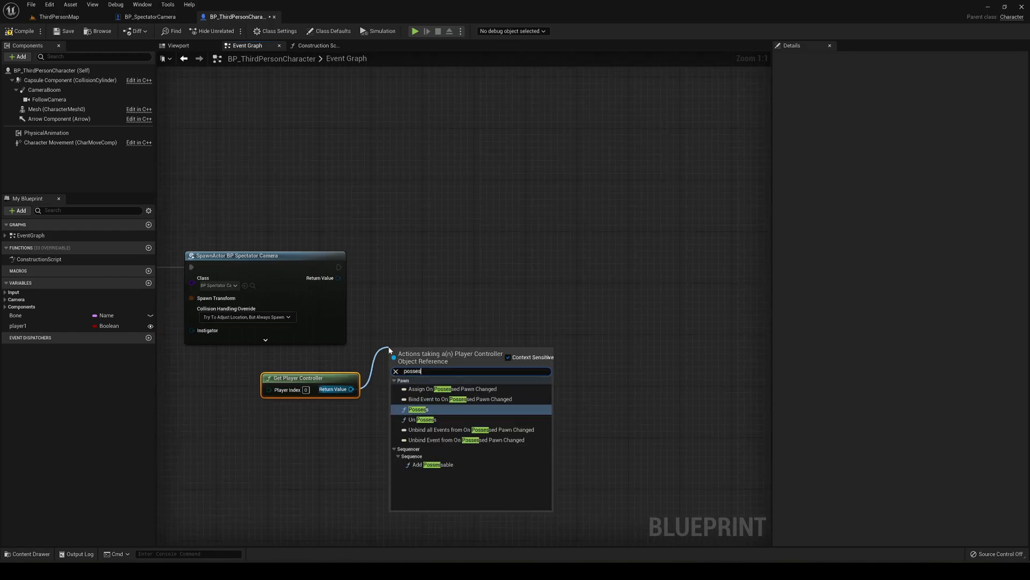
pyautogui.click(418, 409)
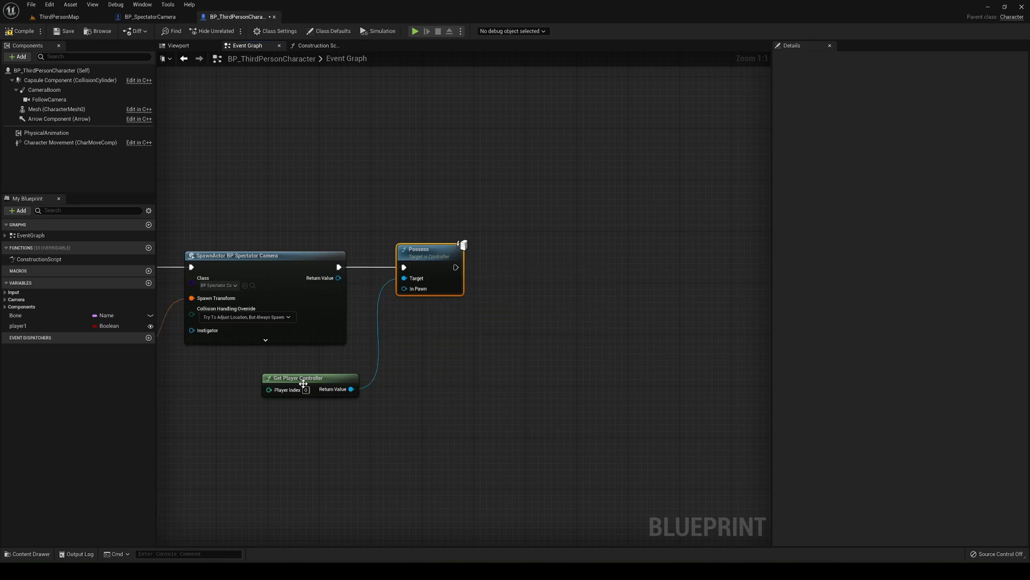
pyautogui.moveTo(302, 383); pyautogui.dragTo(357, 374)
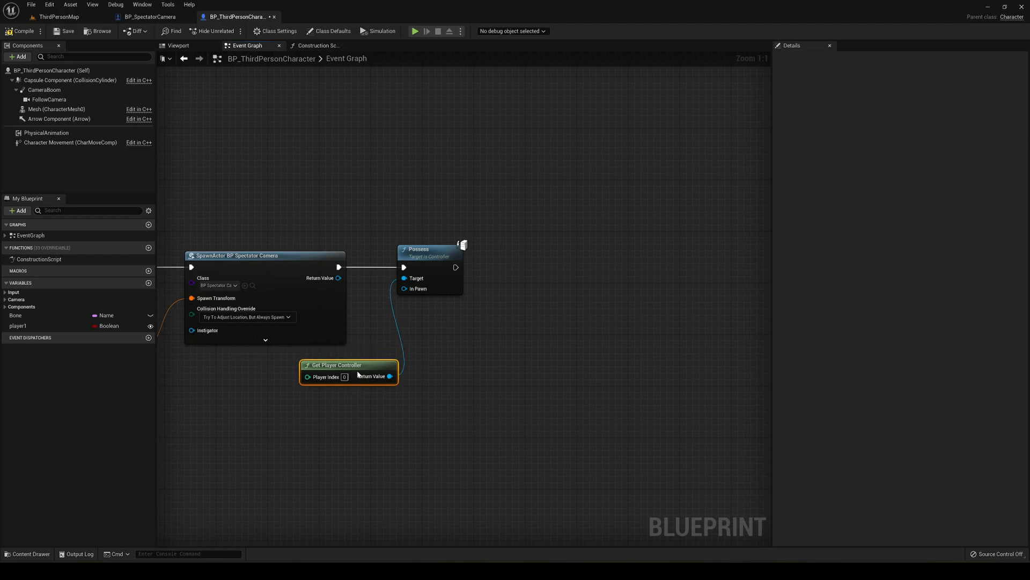
pyautogui.click(336, 351)
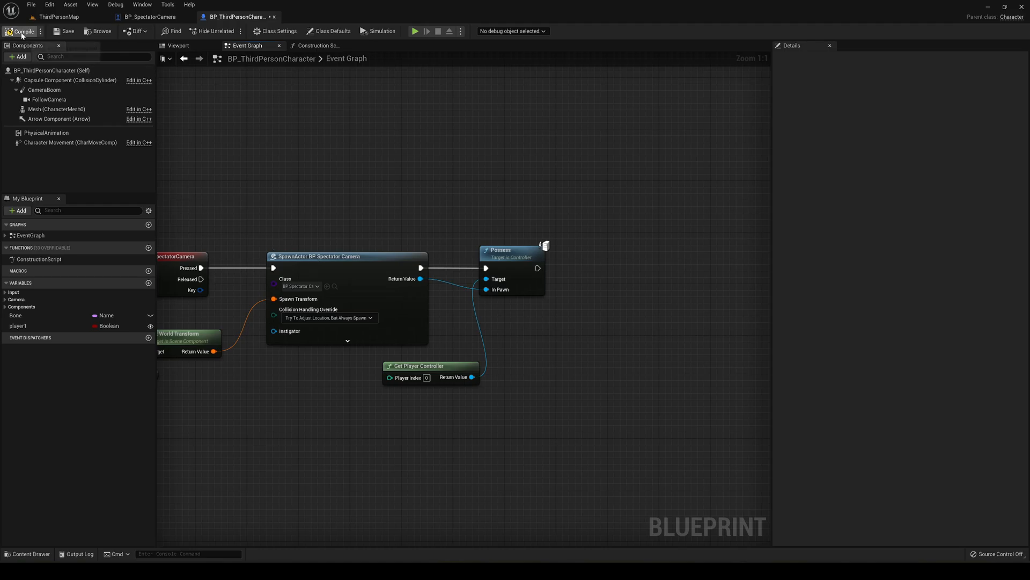
# Compile the character blueprint and launch a Play session of the level.
pyautogui.click(58, 16)
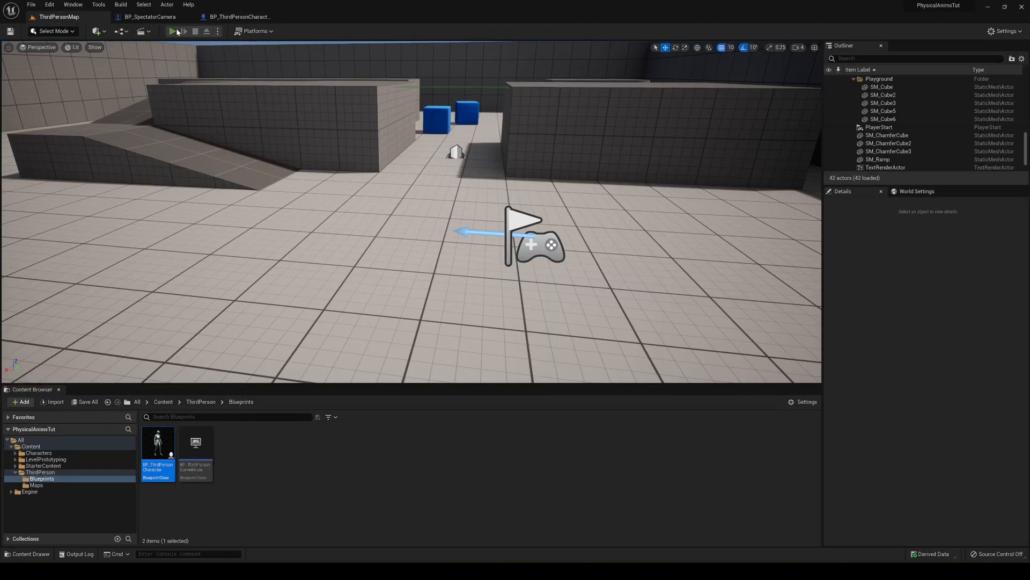
pyautogui.click(170, 31)
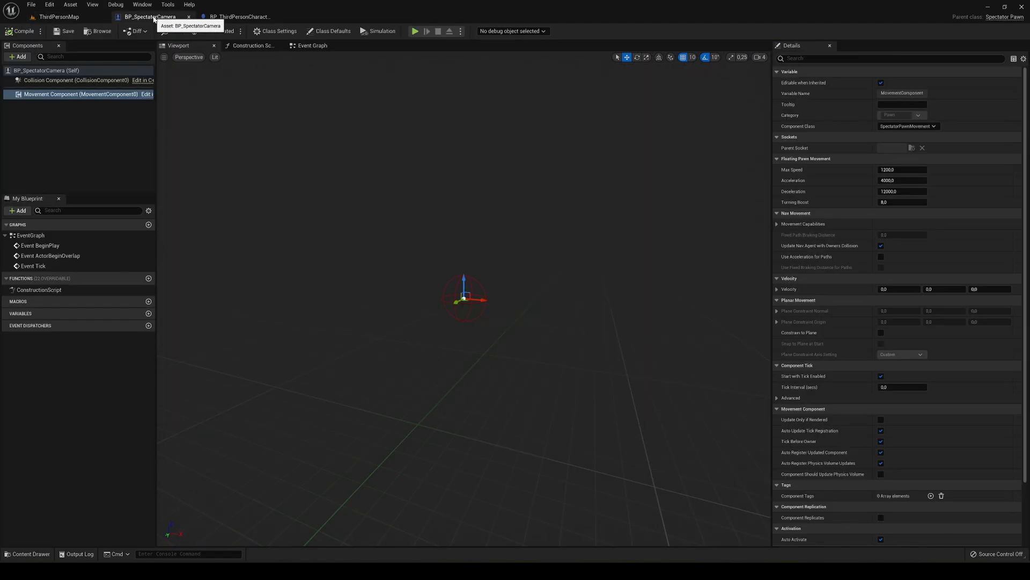
# In BP_SpectatorCamera, wire InputAction SpectatorCamera into Get All Actors Of Class for BP_ThirdPersonCharacter.
pyautogui.click(311, 45)
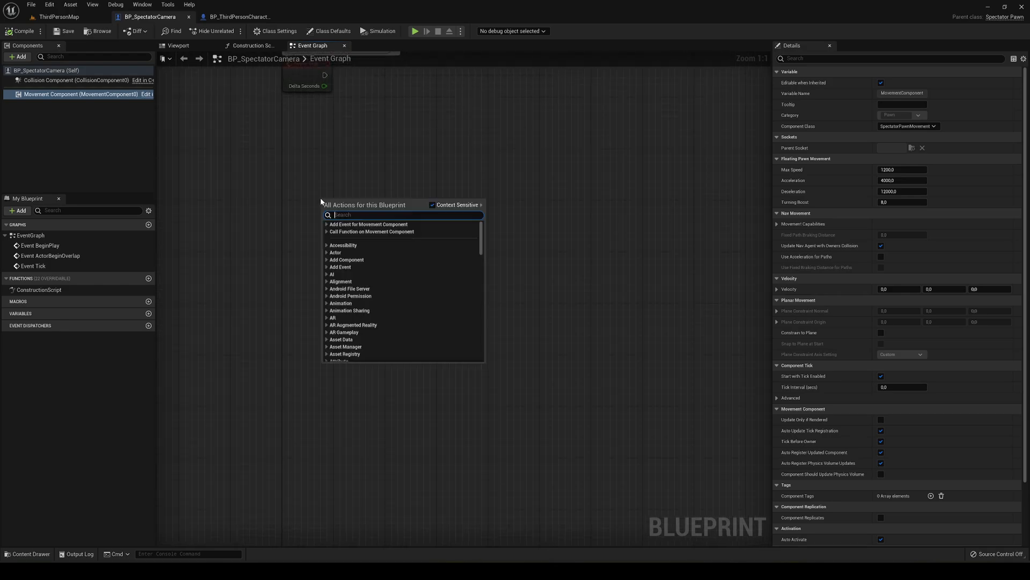
pyautogui.write('spec')
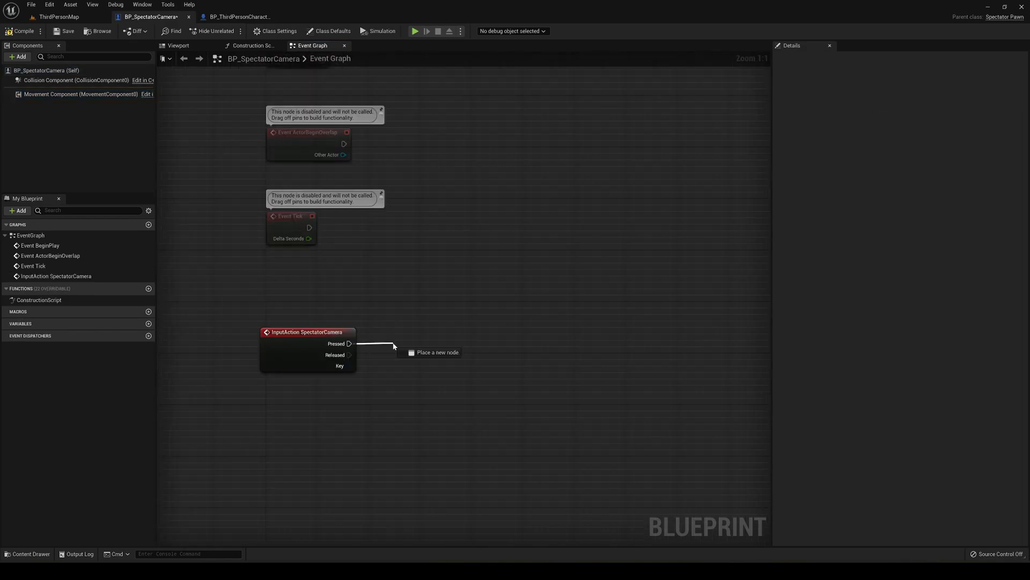
pyautogui.write('get all')
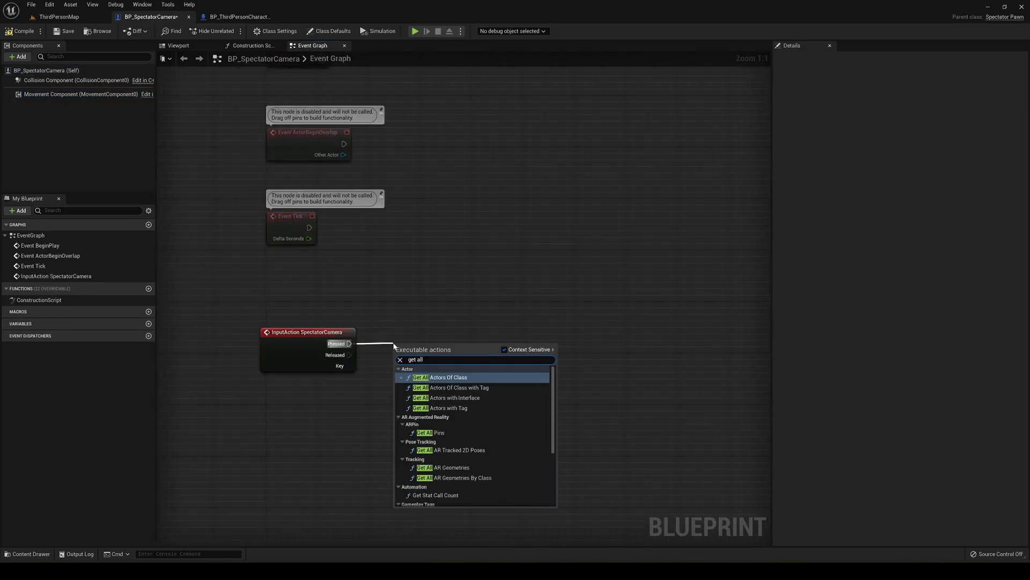
pyautogui.click(449, 377)
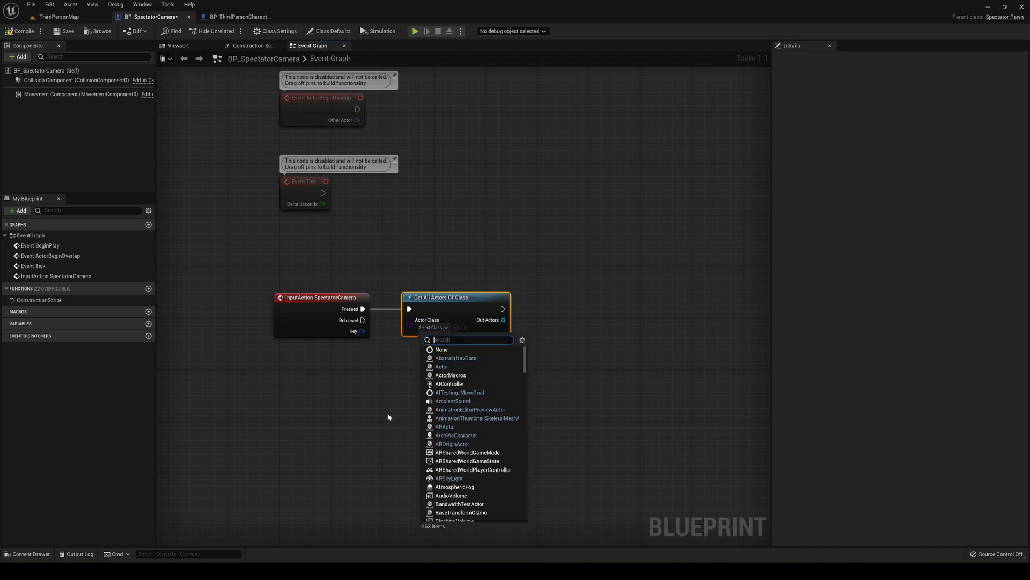
pyautogui.write('bp_th')
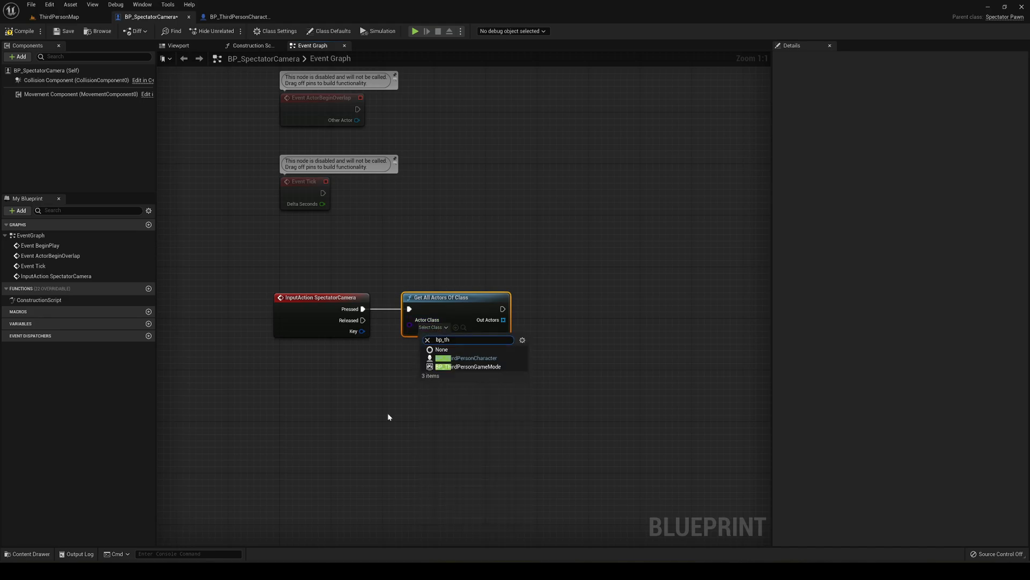
pyautogui.click(466, 358)
pyautogui.write('get a')
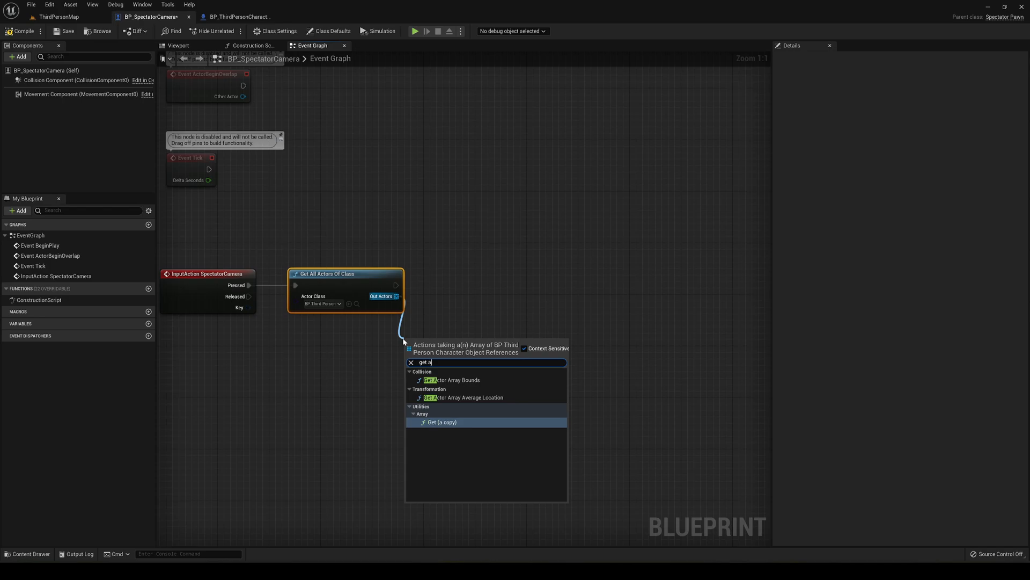
# Add a Get node on Out Actors and a Get Player Controller node.
pyautogui.click(442, 422)
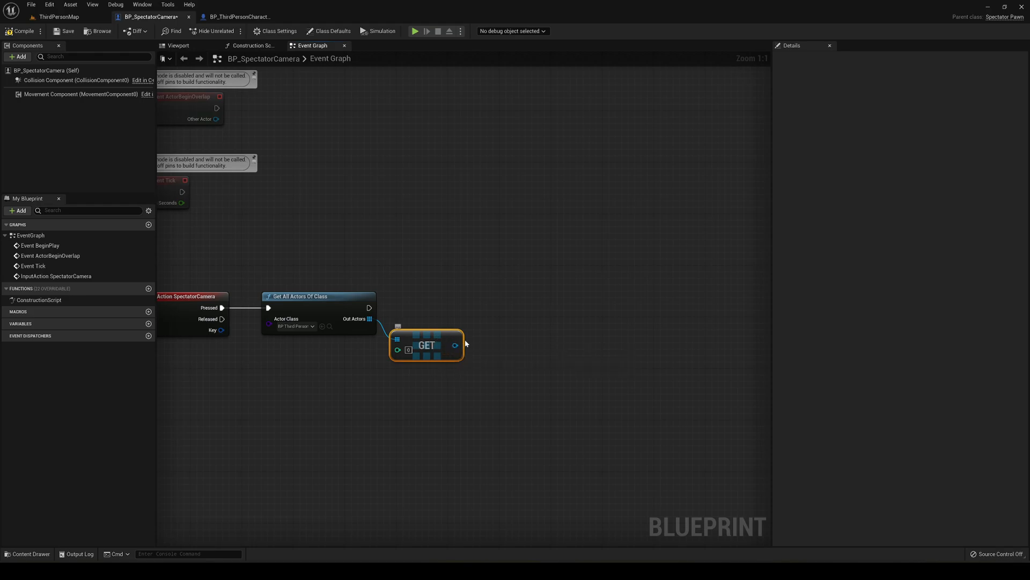
pyautogui.click(466, 343)
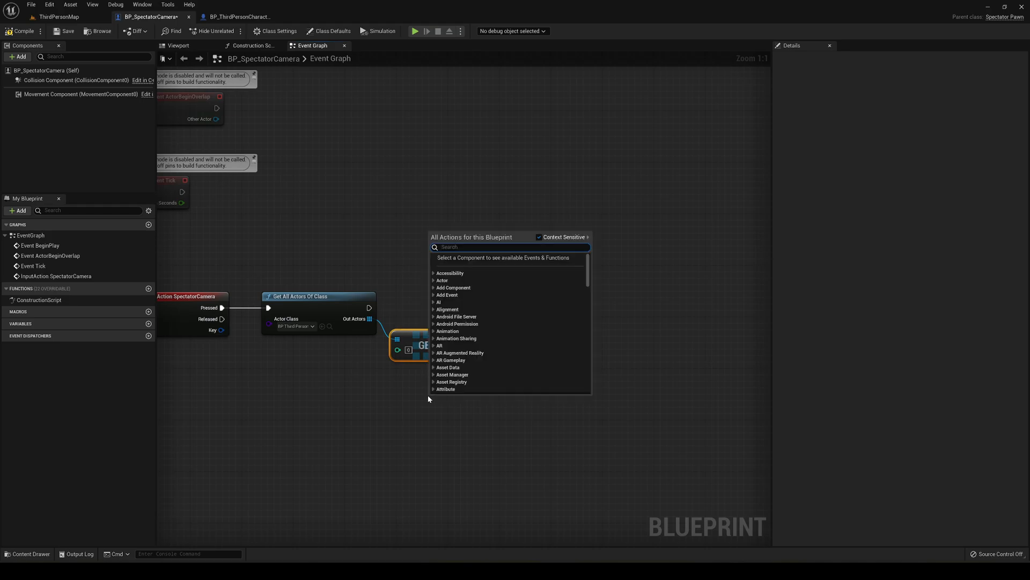
pyautogui.write('get player')
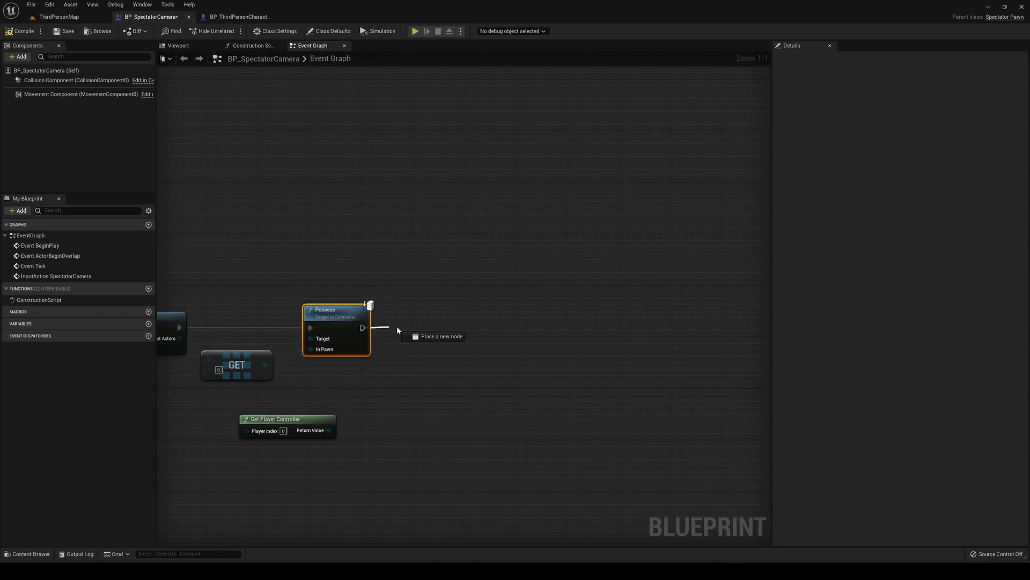
# After Possess, add Delay Until Next Tick followed by Destroy Actor.
pyautogui.write('delay')
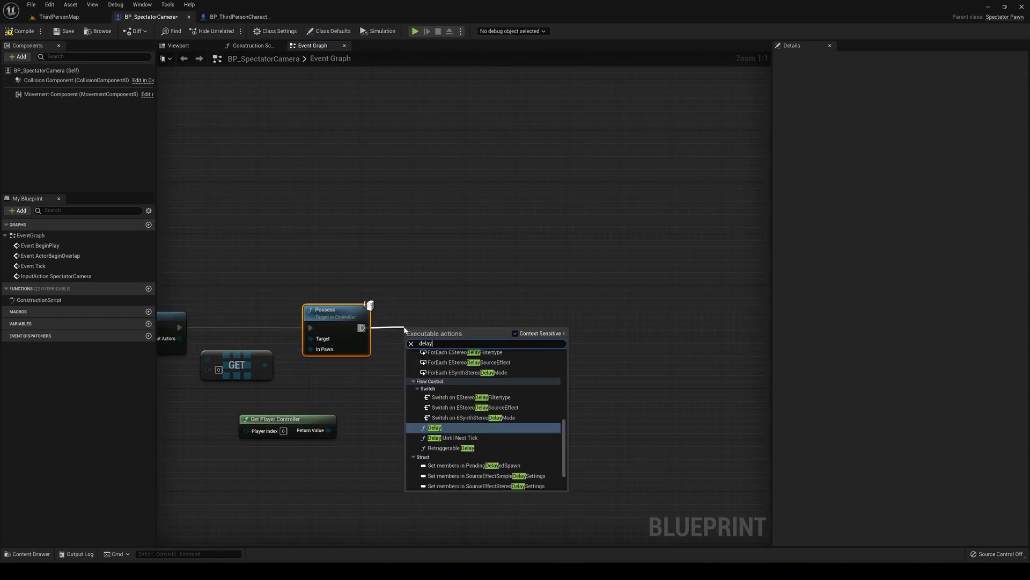
pyautogui.click(453, 437)
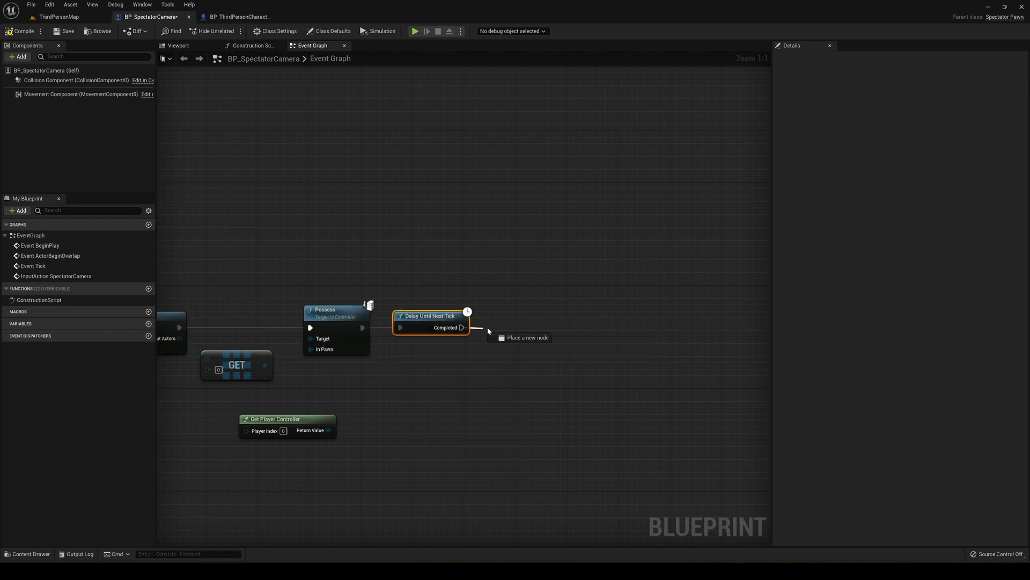
pyautogui.write('destr')
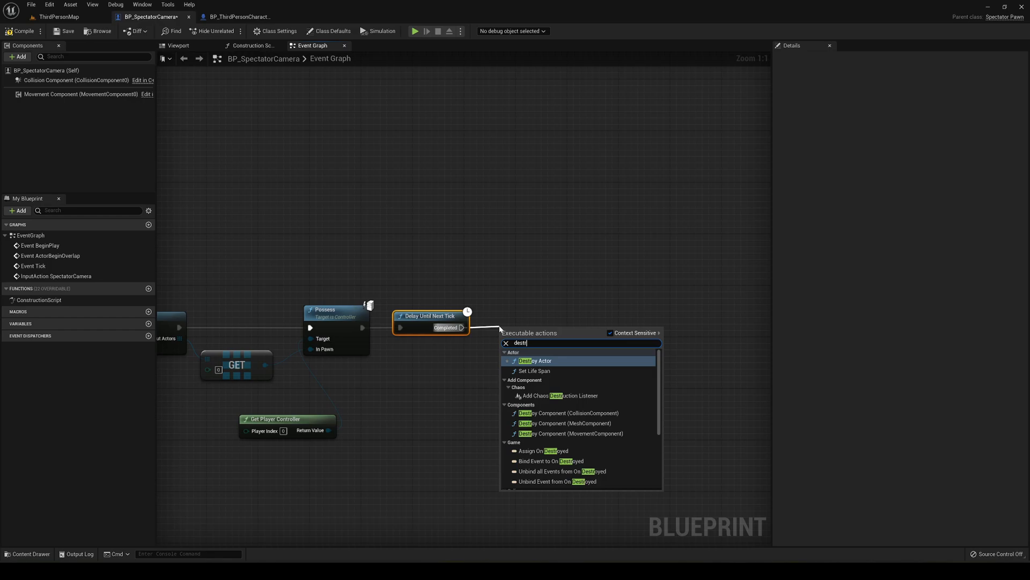
pyautogui.click(535, 360)
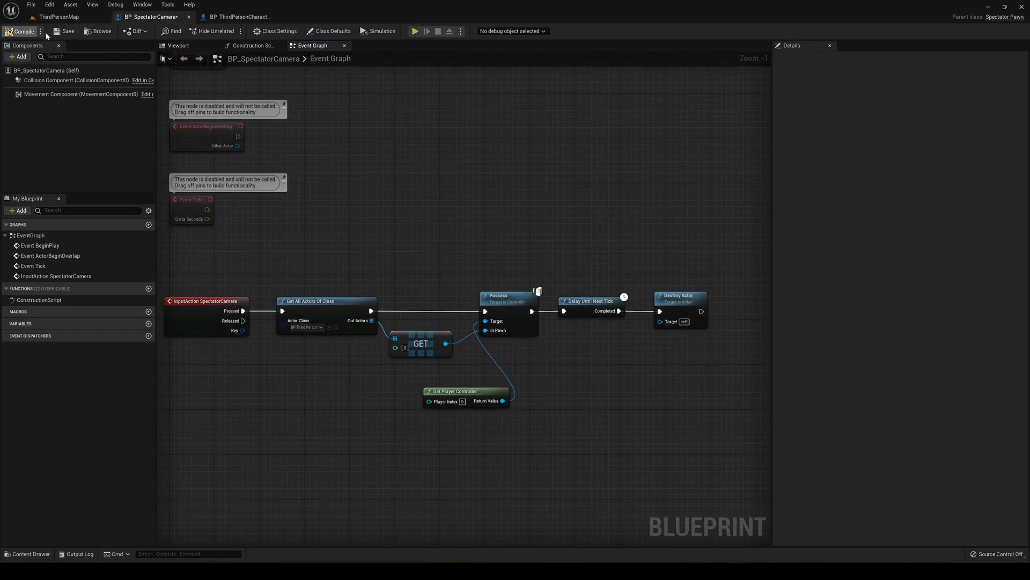
# Compile and play the level to test the spectator camera swap.
pyautogui.scroll(-3)
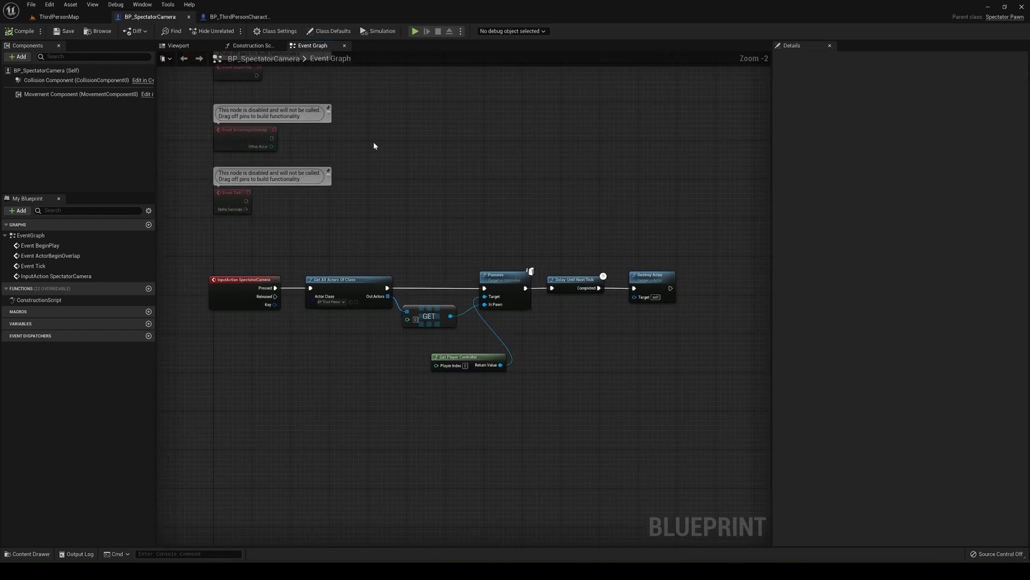
pyautogui.click(59, 17)
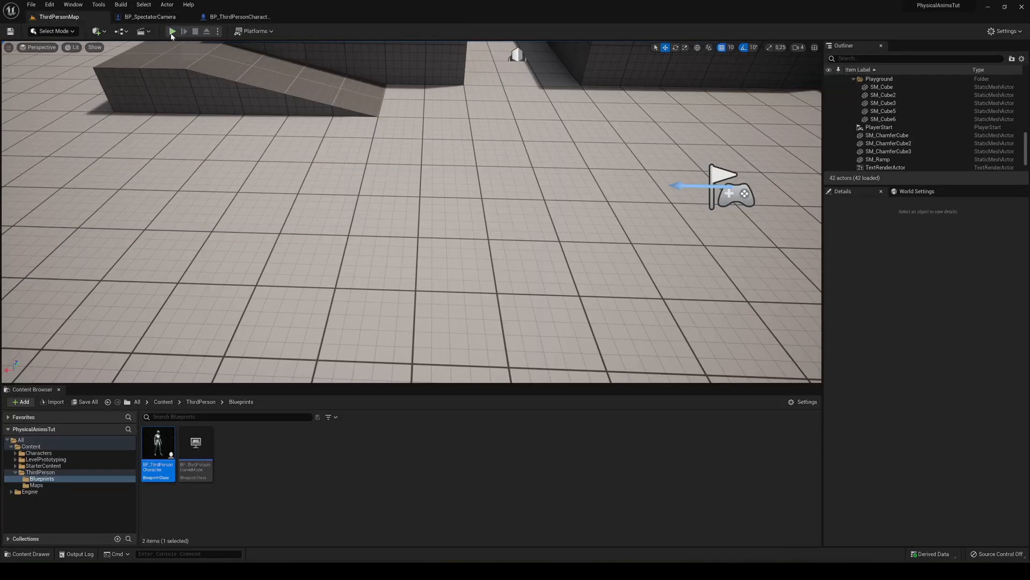
pyautogui.click(173, 31)
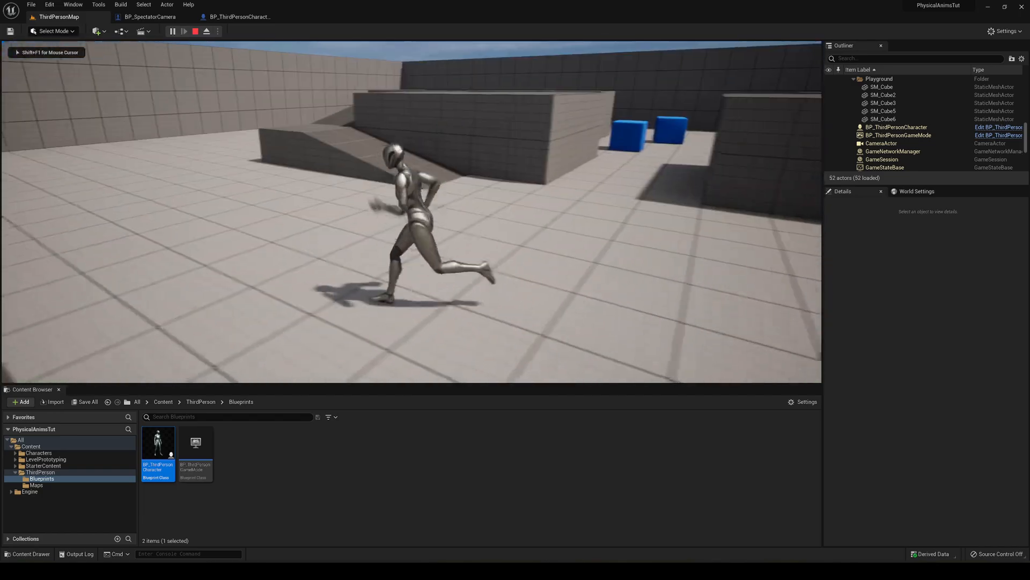